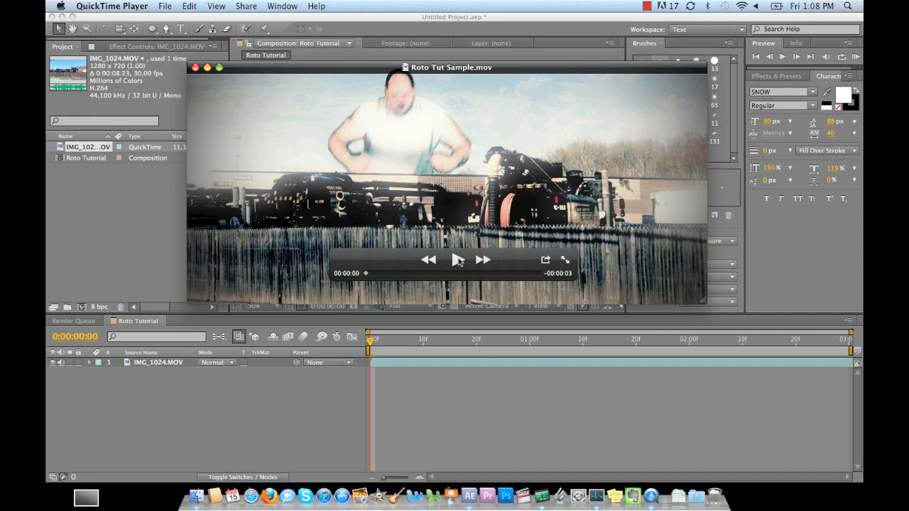
- Play the Roto Tut Sample clip and pause it about three seconds in
{"action": "left_click", "coordinate": [457, 259]}
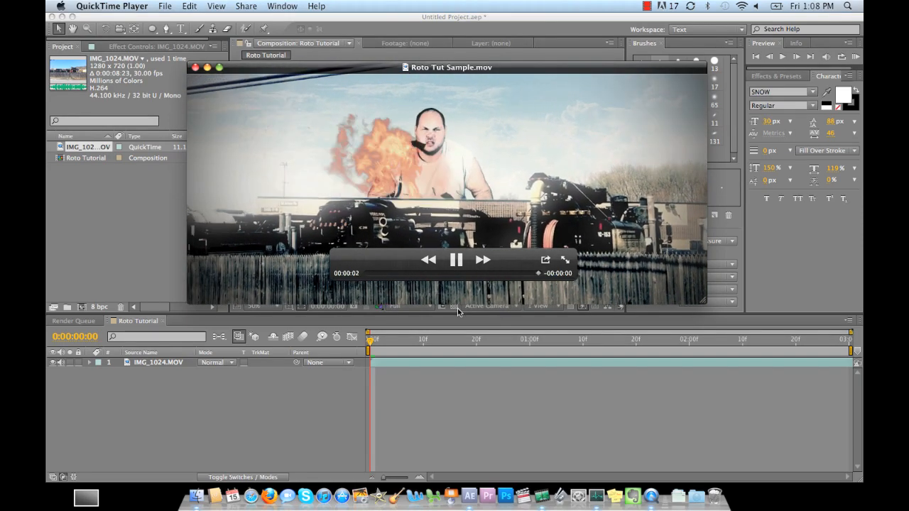
{"action": "left_click", "coordinate": [458, 259]}
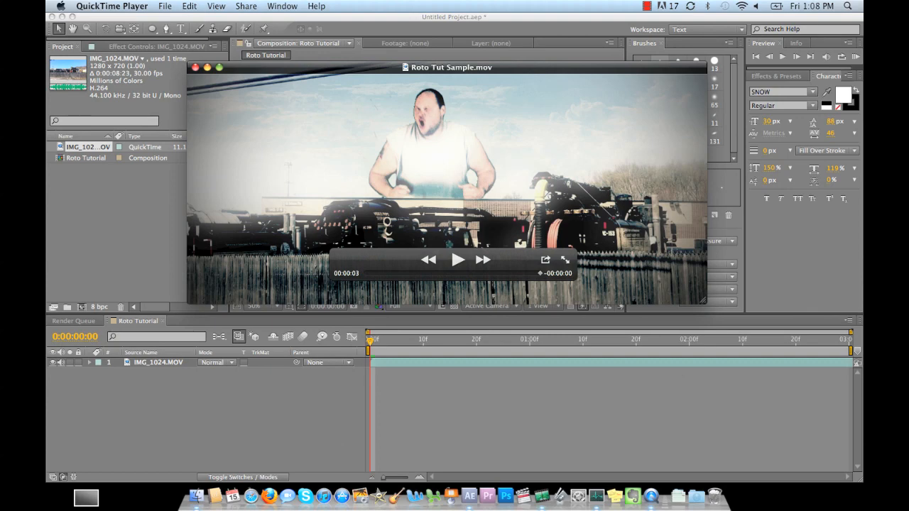
{"action": "mouse_move", "coordinate": [486, 191]}
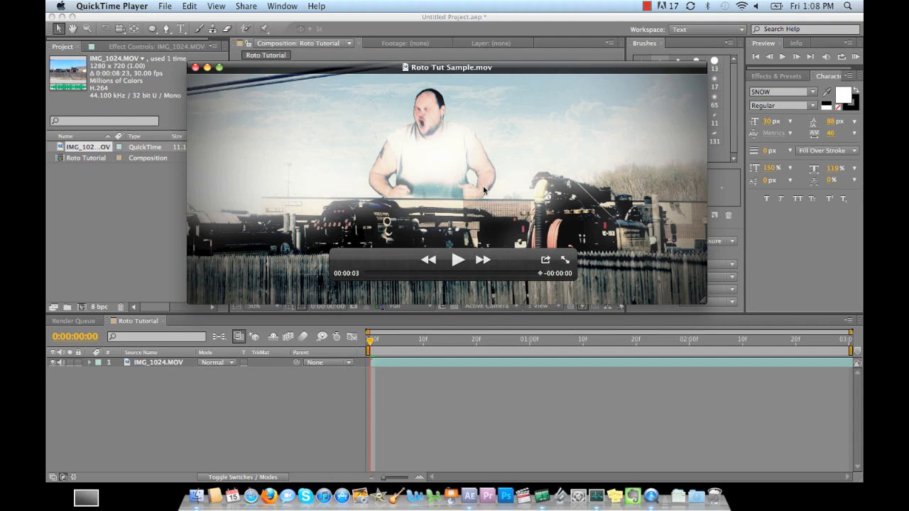
{"action": "mouse_move", "coordinate": [317, 211]}
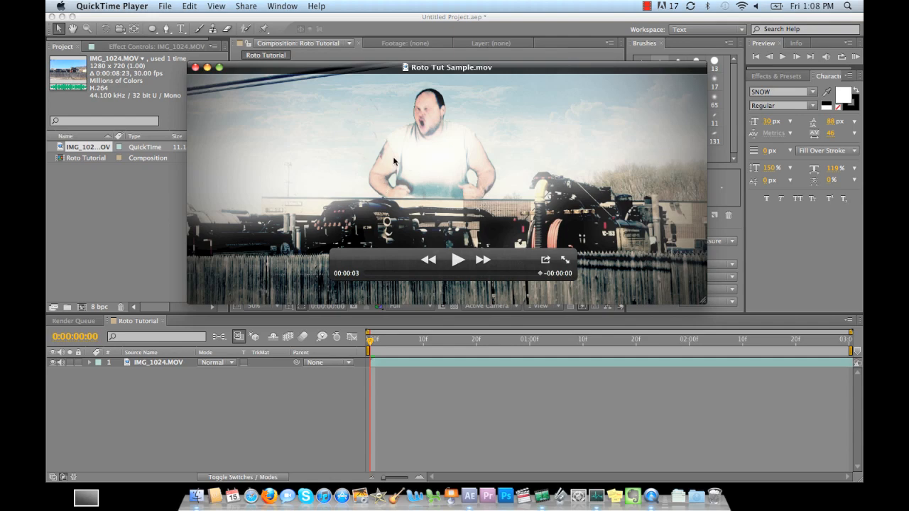
{"action": "mouse_move", "coordinate": [433, 166]}
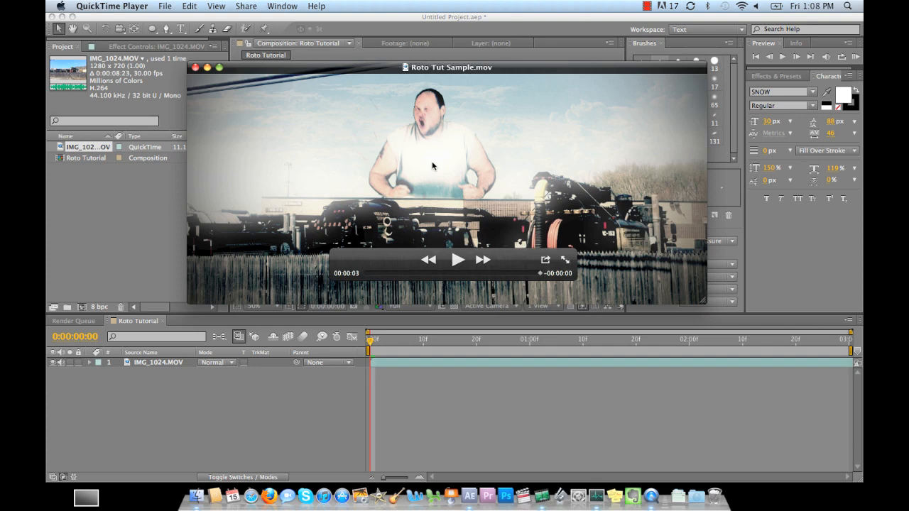
{"action": "mouse_move", "coordinate": [383, 173]}
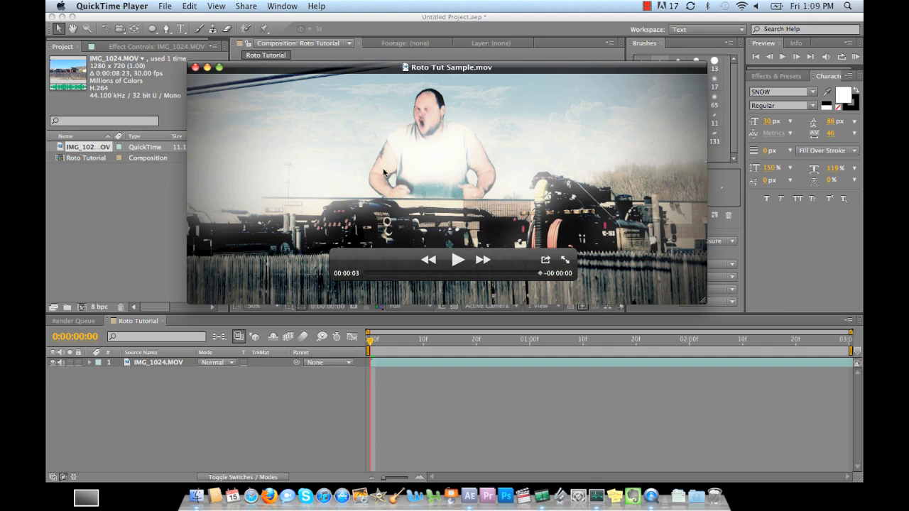
{"action": "mouse_move", "coordinate": [460, 169]}
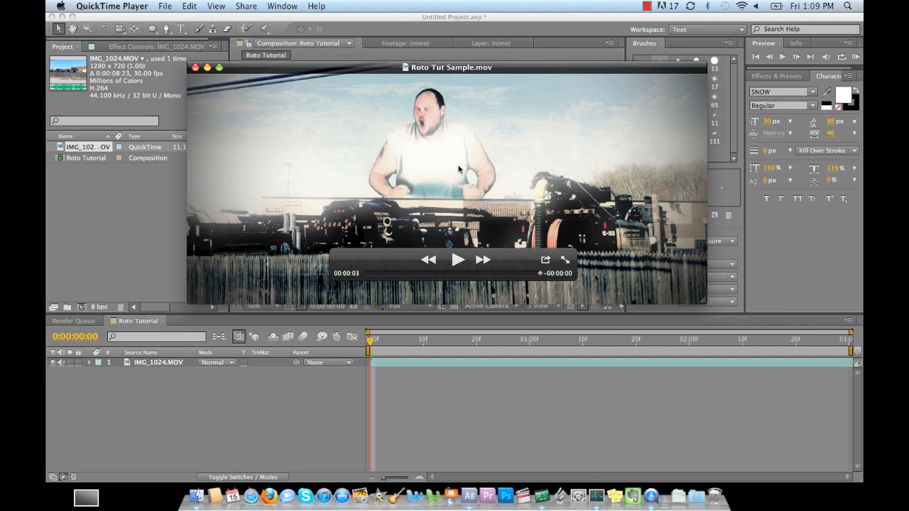
{"action": "mouse_move", "coordinate": [395, 132]}
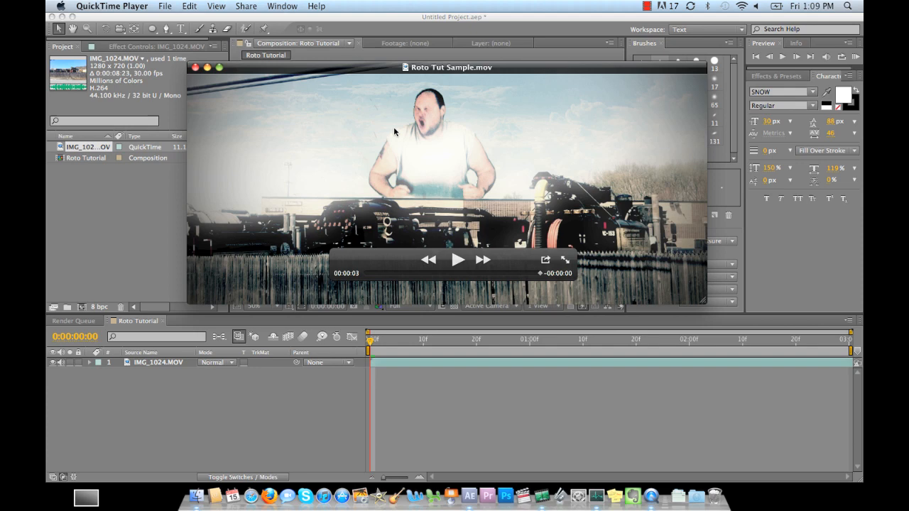
{"action": "mouse_move", "coordinate": [429, 139]}
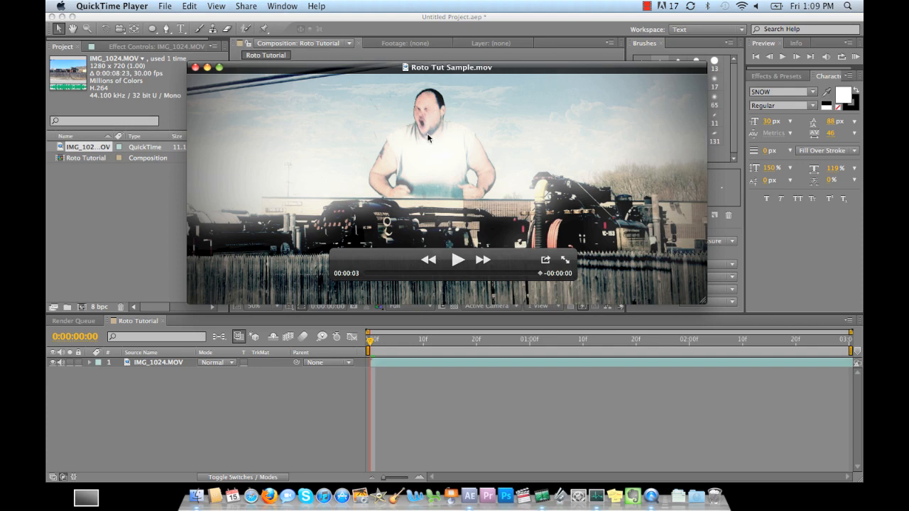
{"action": "mouse_move", "coordinate": [419, 225]}
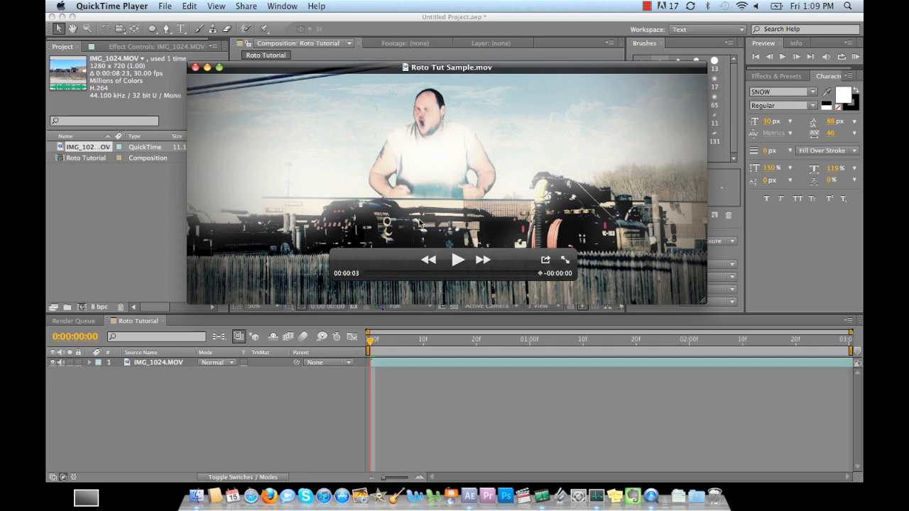
{"action": "mouse_move", "coordinate": [622, 224]}
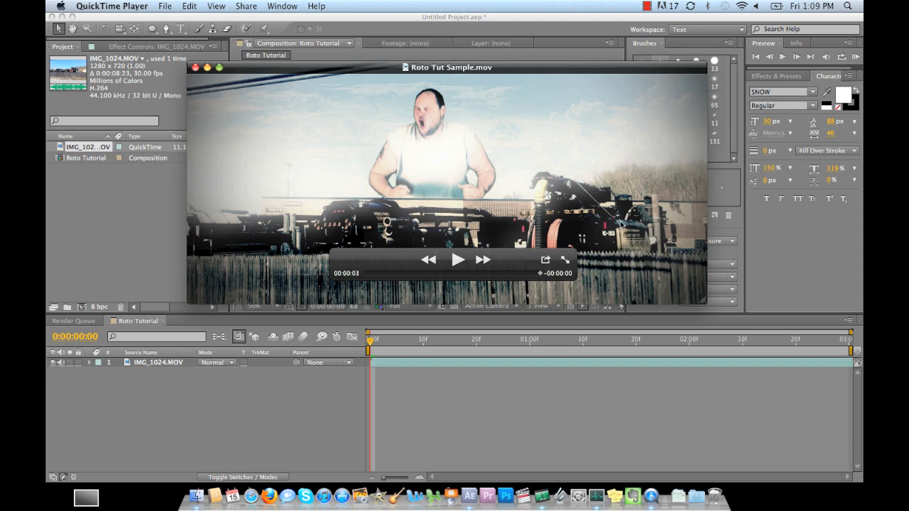
{"action": "mouse_move", "coordinate": [318, 206]}
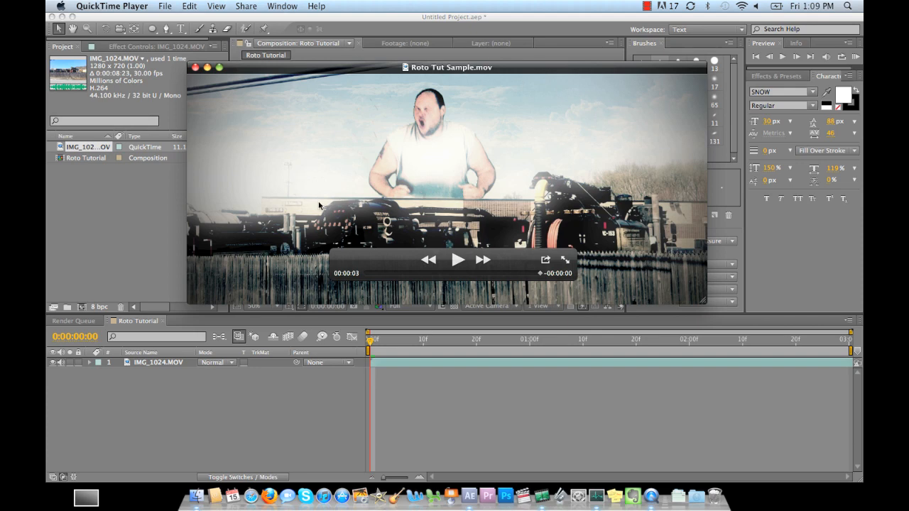
{"action": "mouse_move", "coordinate": [443, 244]}
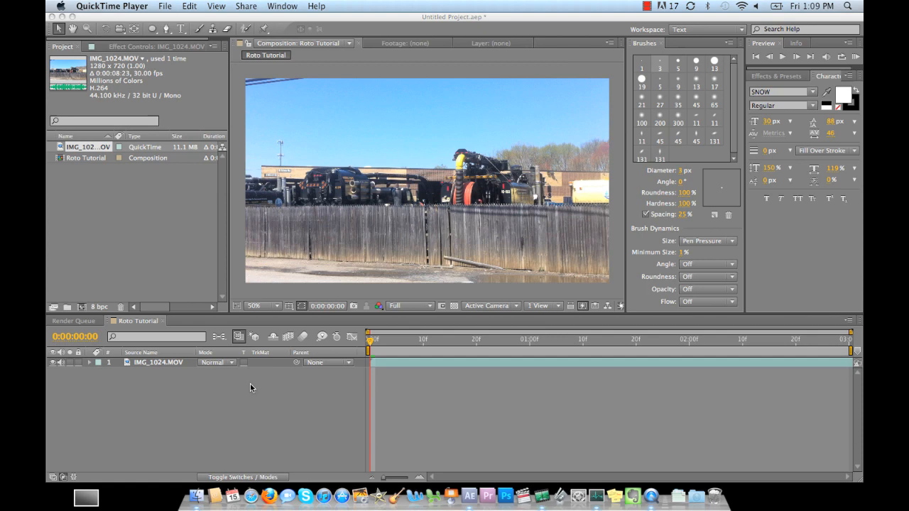
{"action": "mouse_move", "coordinate": [330, 130]}
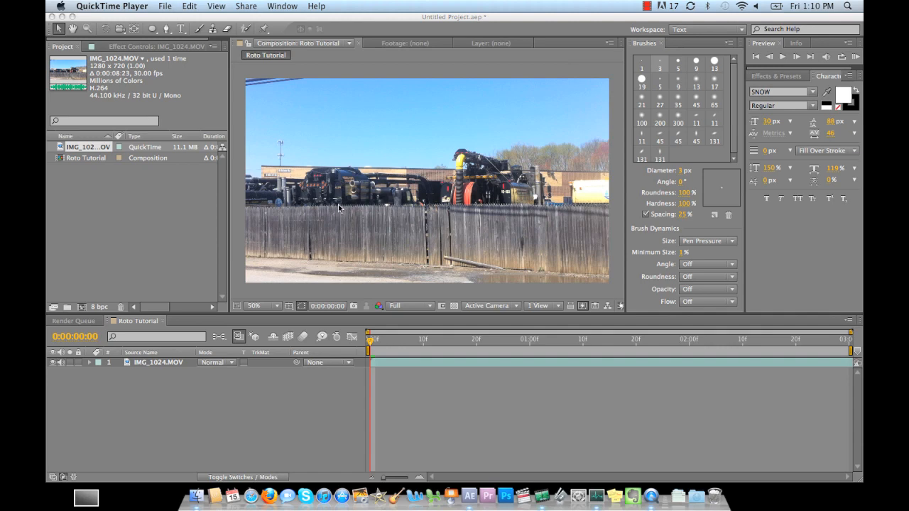
{"action": "mouse_move", "coordinate": [352, 216]}
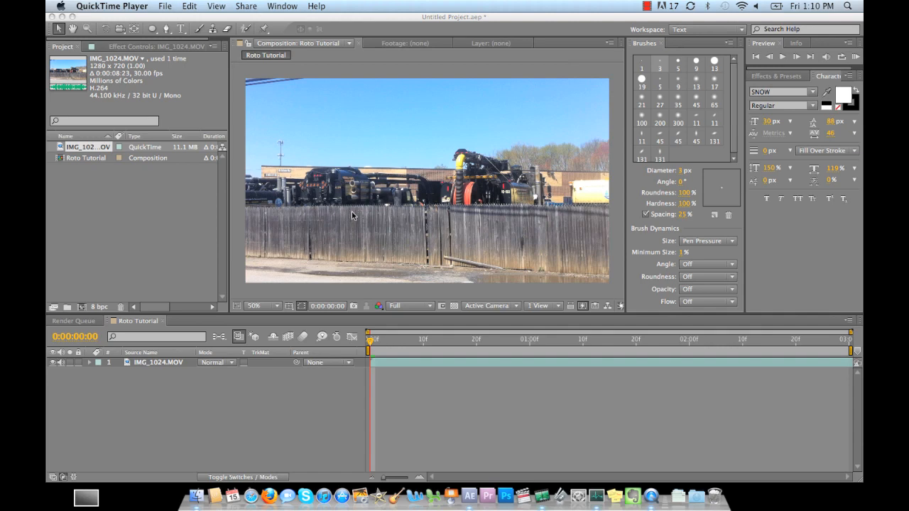
{"action": "mouse_move", "coordinate": [341, 117]}
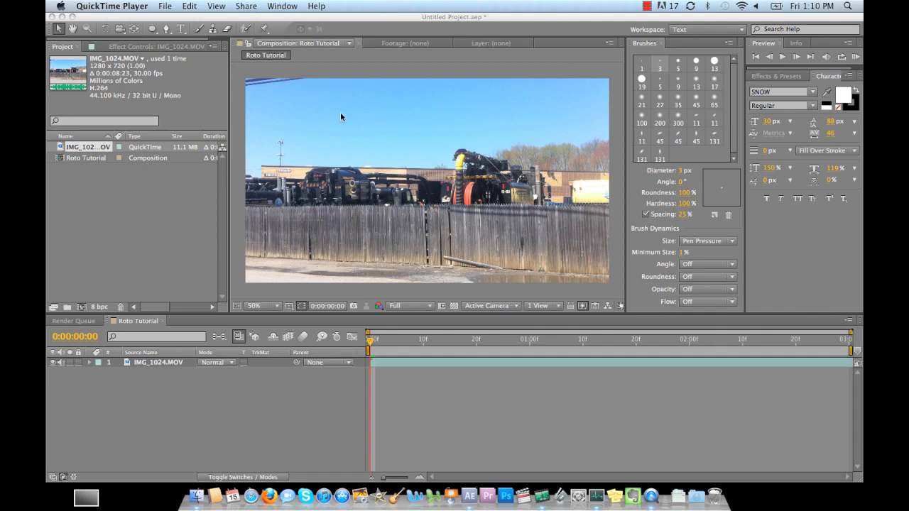
{"action": "mouse_move", "coordinate": [471, 122]}
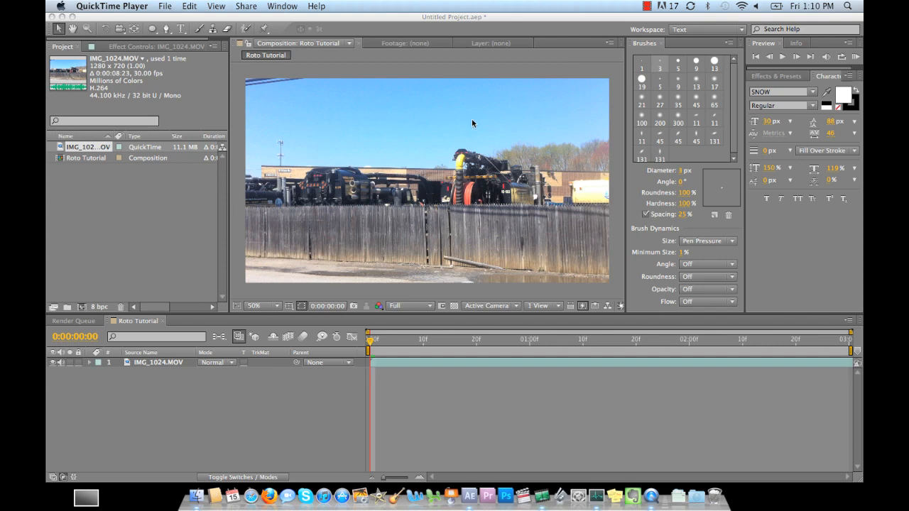
{"action": "mouse_move", "coordinate": [313, 125]}
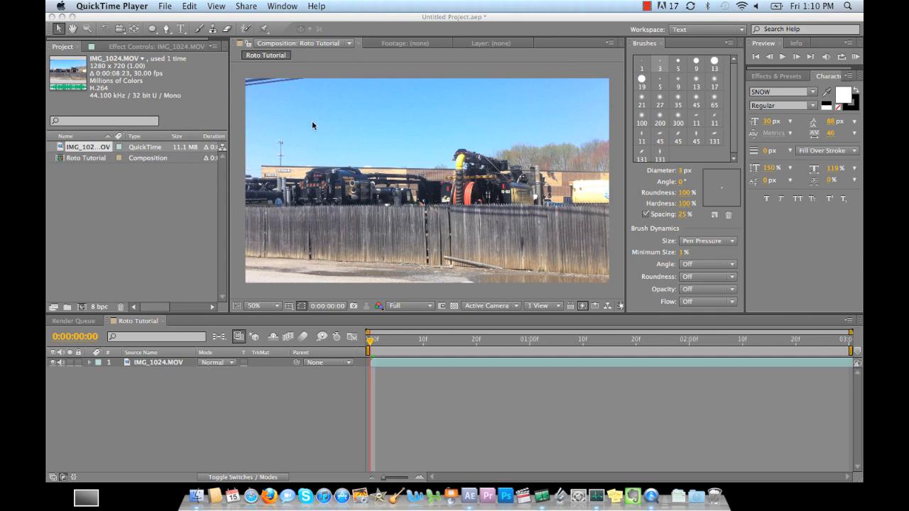
{"action": "mouse_move", "coordinate": [520, 162]}
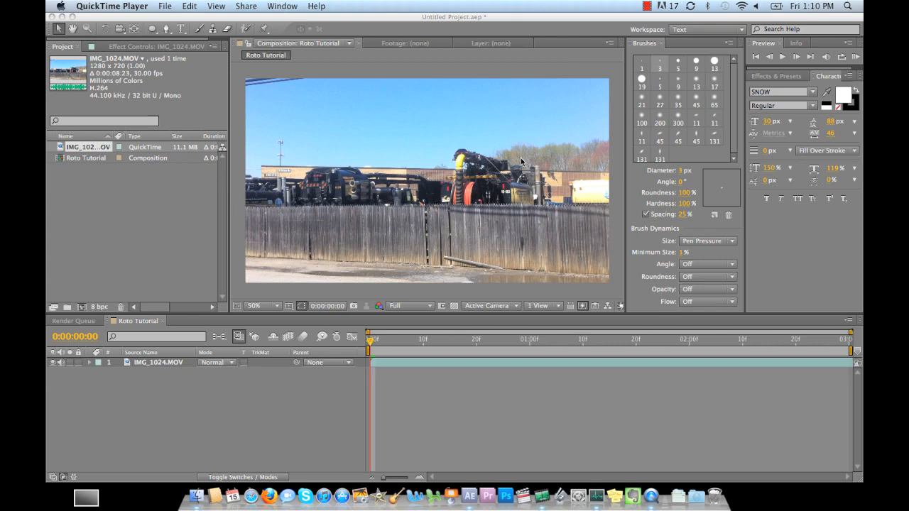
{"action": "mouse_move", "coordinate": [290, 216]}
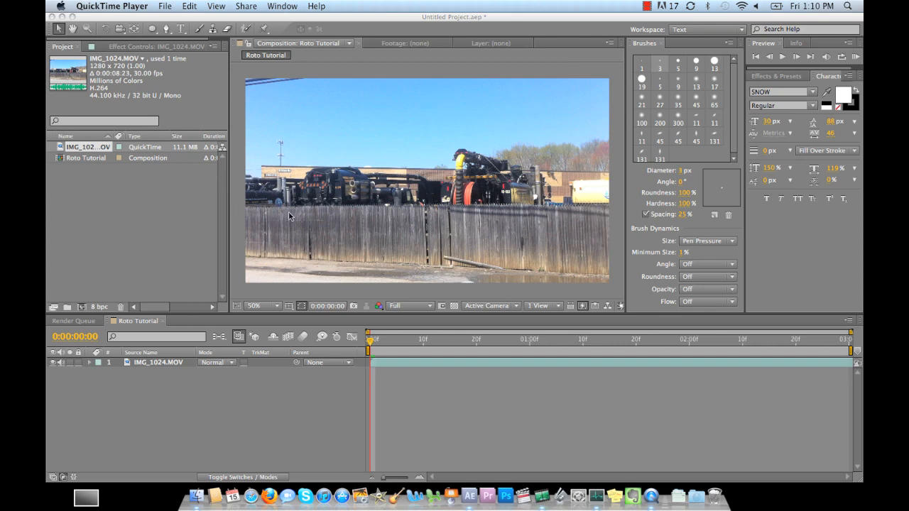
{"action": "mouse_move", "coordinate": [277, 203]}
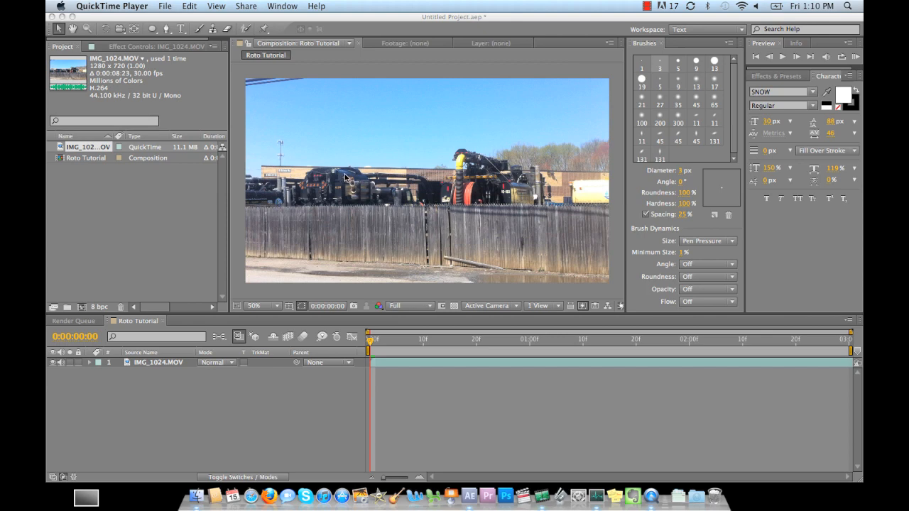
{"action": "mouse_move", "coordinate": [429, 177]}
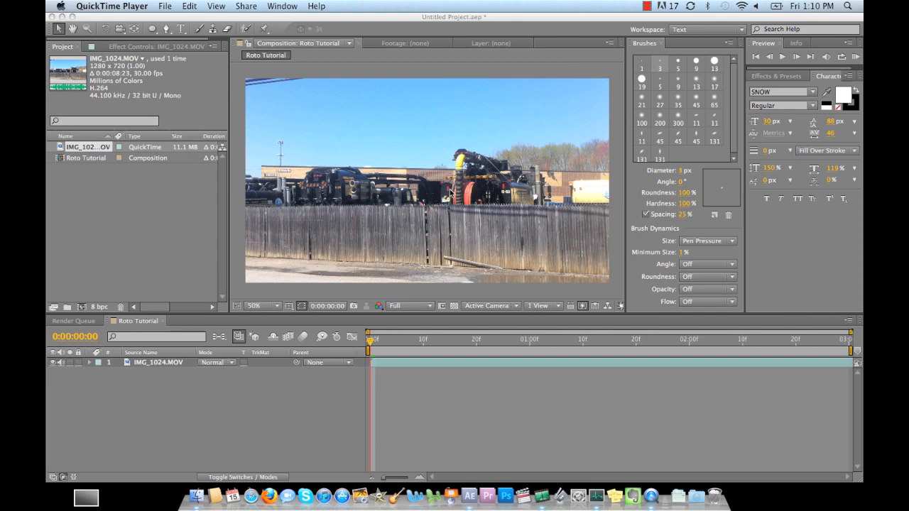
{"action": "mouse_move", "coordinate": [517, 188]}
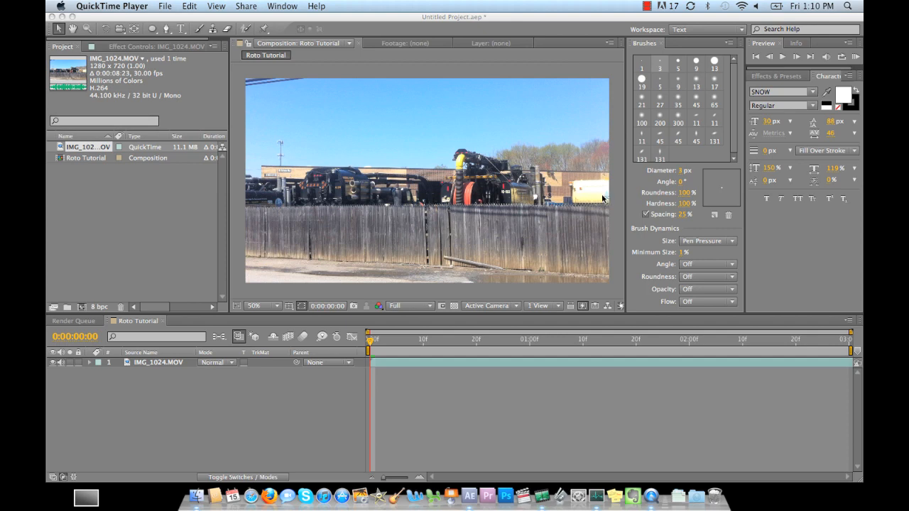
{"action": "mouse_move", "coordinate": [384, 185]}
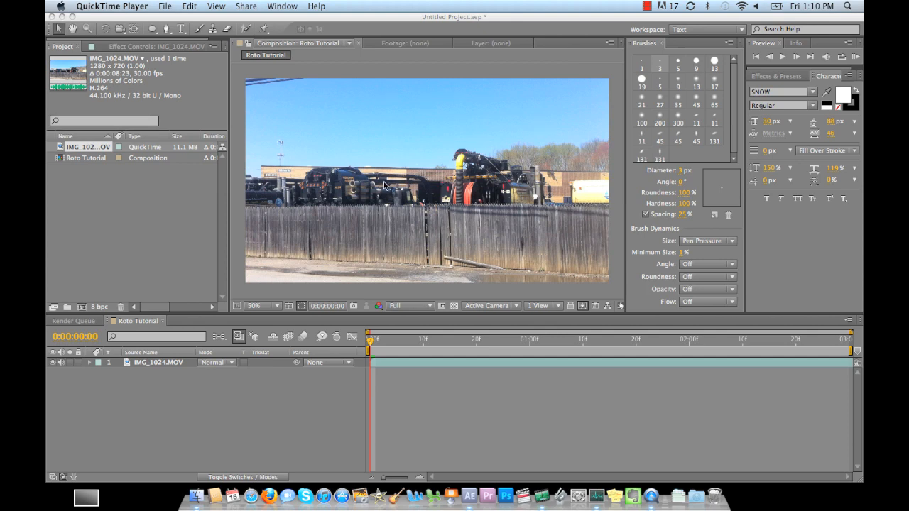
{"action": "mouse_move", "coordinate": [169, 195]}
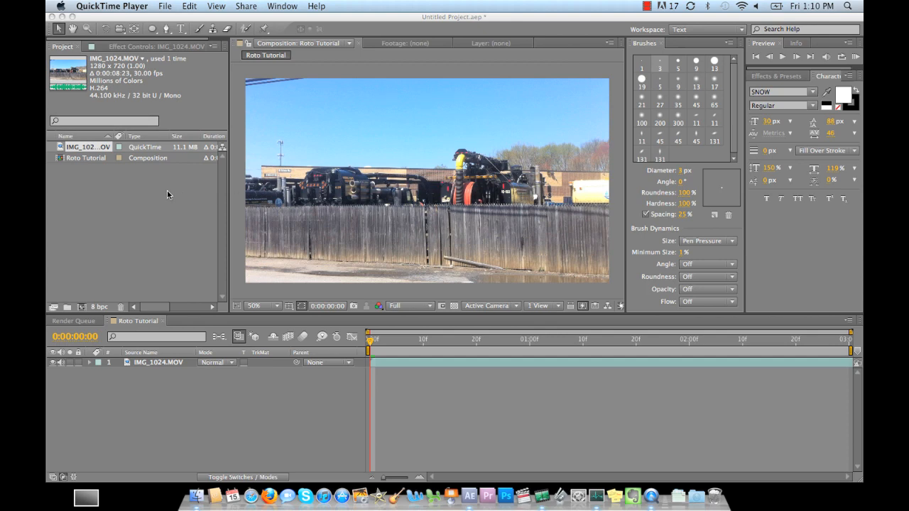
{"action": "mouse_move", "coordinate": [117, 298]}
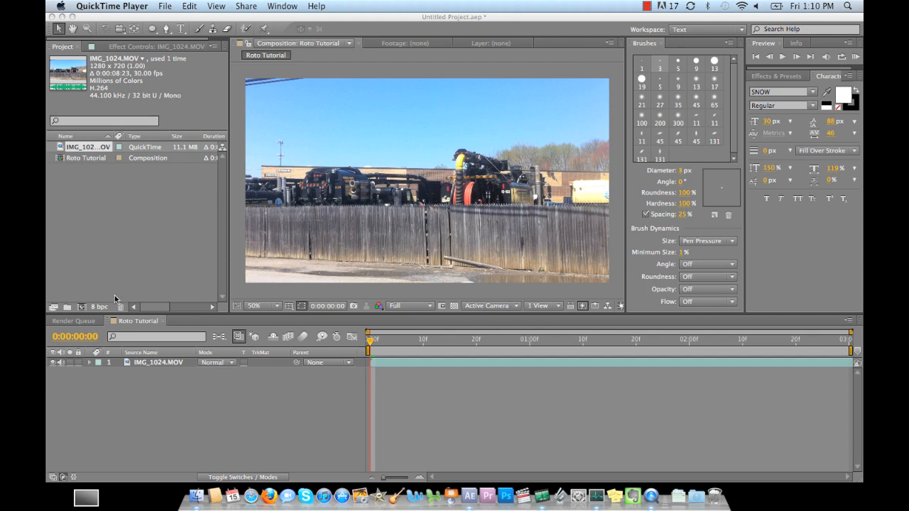
{"action": "mouse_move", "coordinate": [125, 324]}
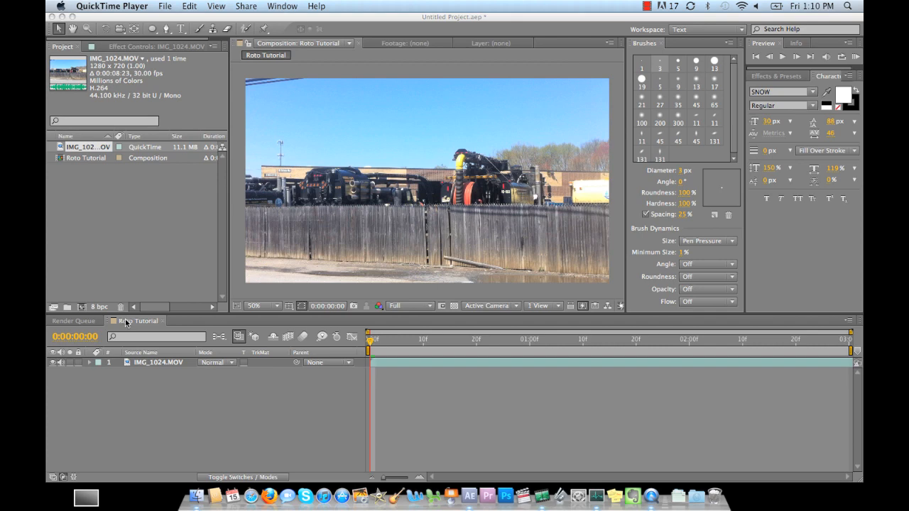
{"action": "mouse_move", "coordinate": [151, 418]}
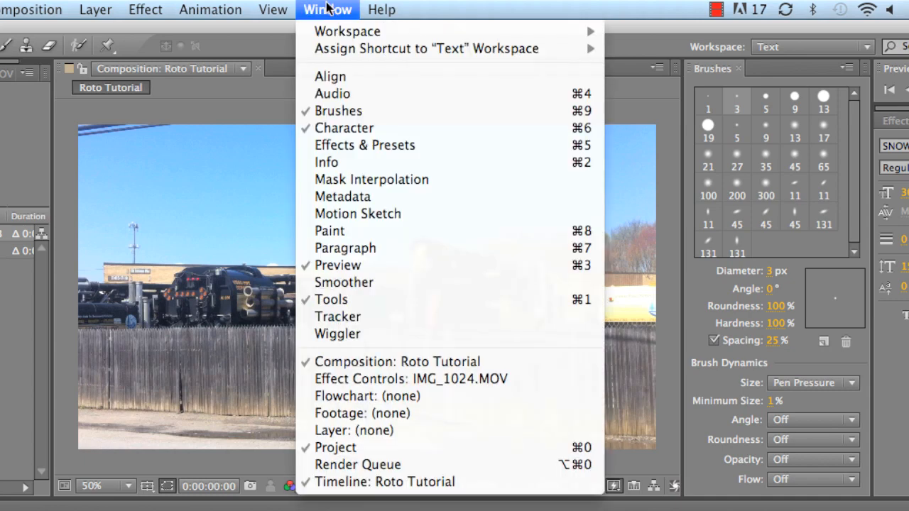
{"action": "mouse_move", "coordinate": [329, 76]}
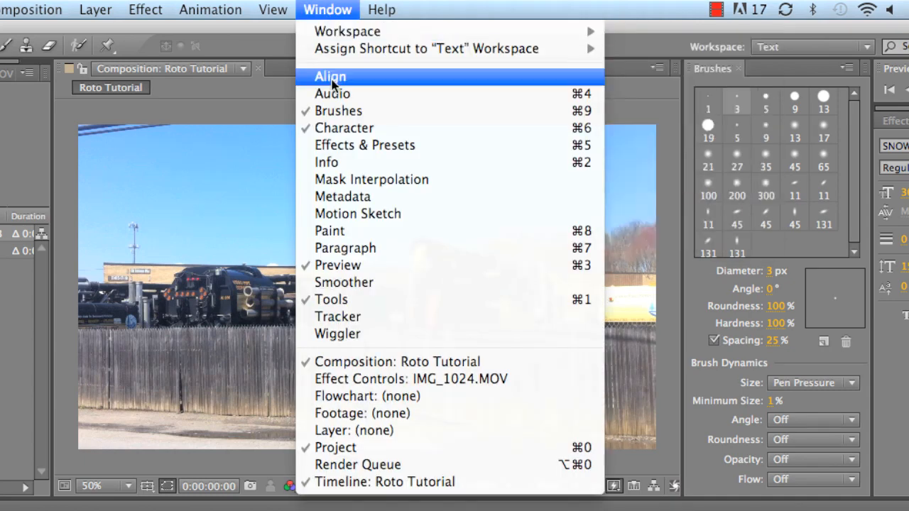
{"action": "mouse_move", "coordinate": [340, 111]}
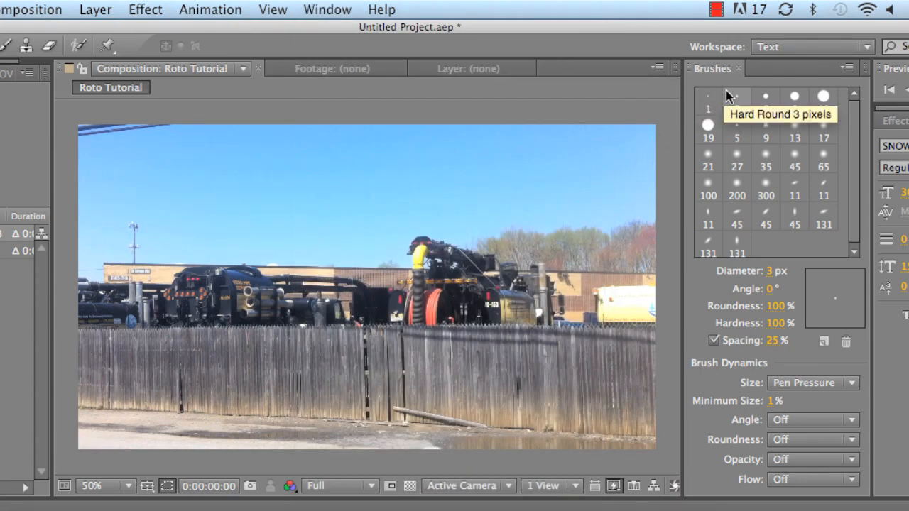
{"action": "mouse_move", "coordinate": [636, 164]}
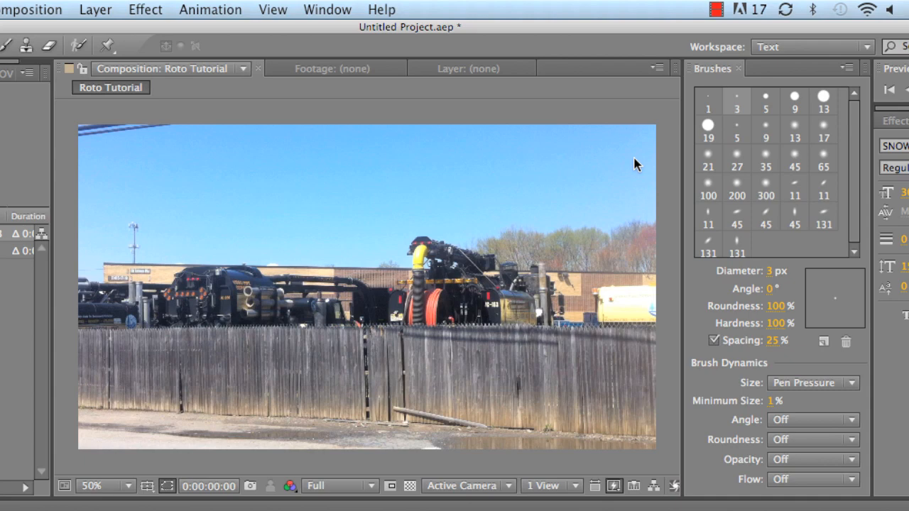
{"action": "mouse_move", "coordinate": [736, 108]}
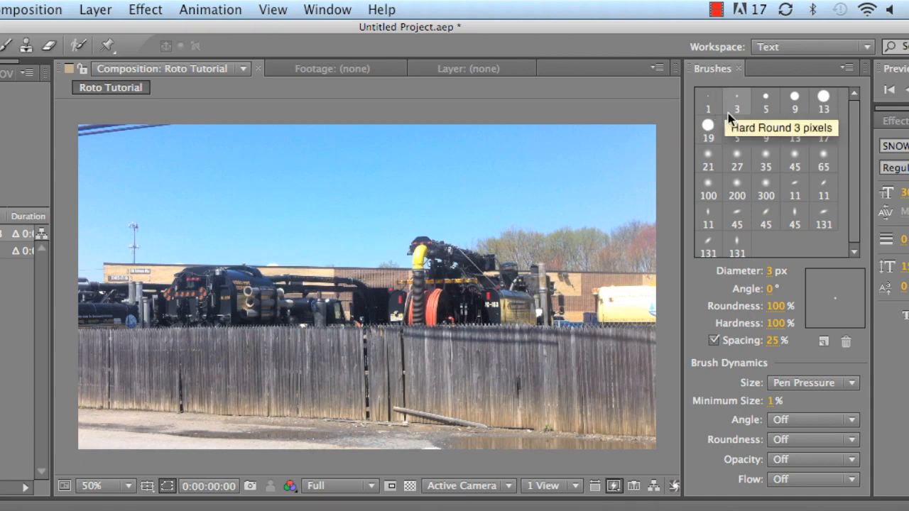
{"action": "mouse_move", "coordinate": [753, 171]}
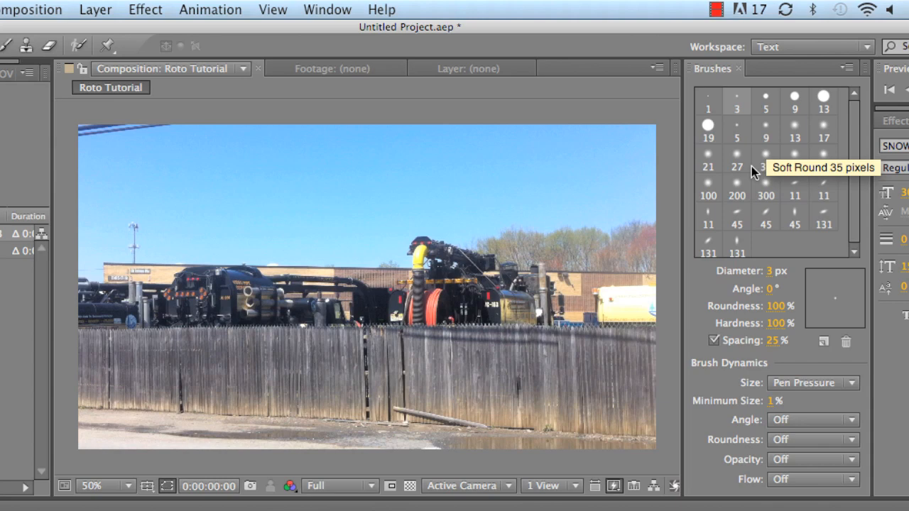
{"action": "mouse_move", "coordinate": [662, 187]}
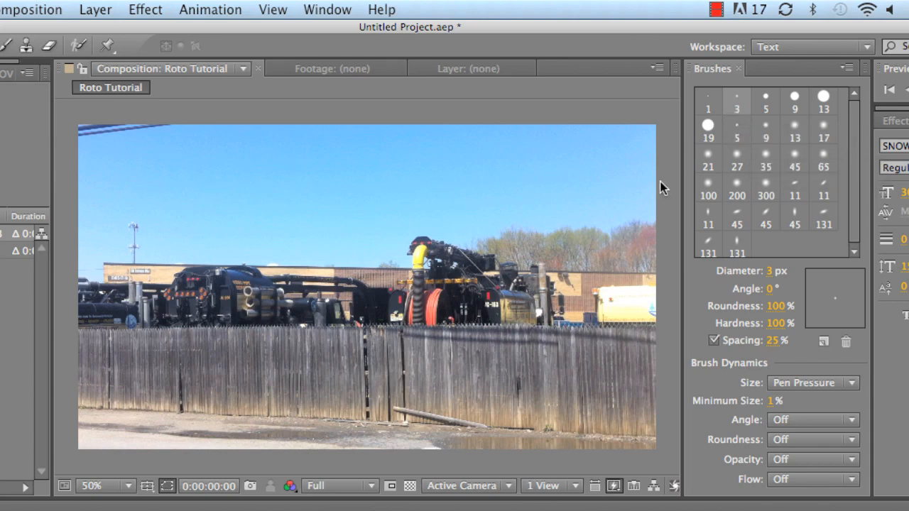
{"action": "mouse_move", "coordinate": [576, 279]}
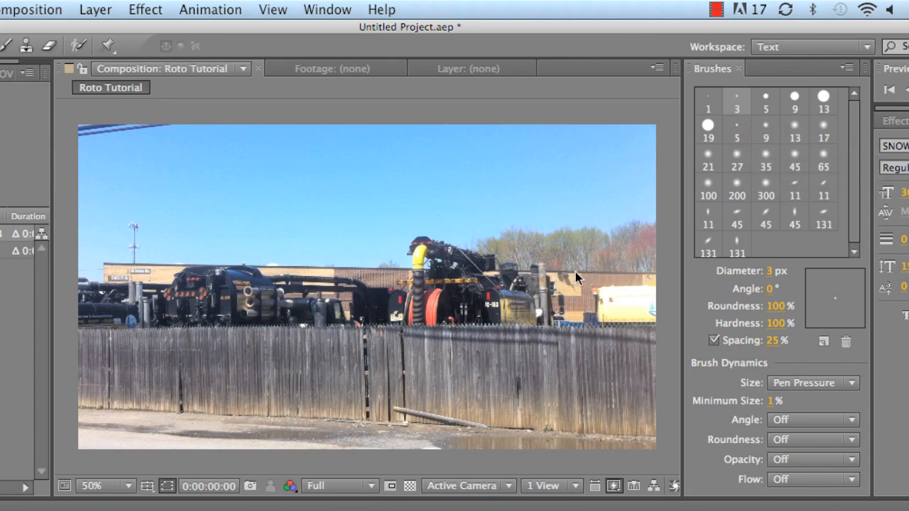
{"action": "mouse_move", "coordinate": [245, 273]}
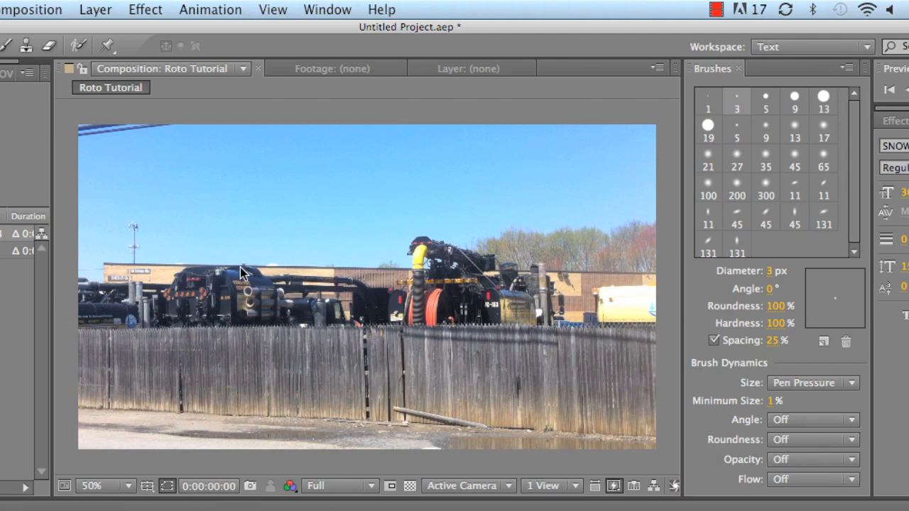
{"action": "mouse_move", "coordinate": [453, 333]}
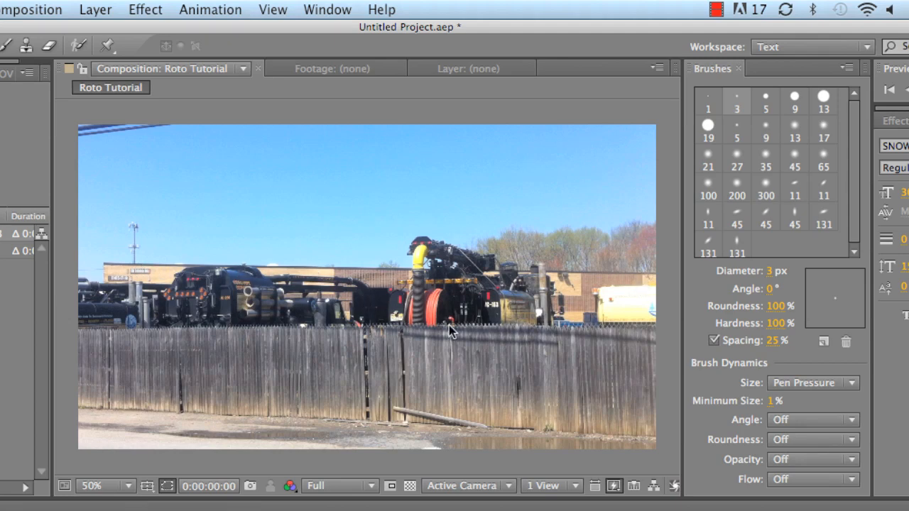
{"action": "mouse_move", "coordinate": [263, 330]}
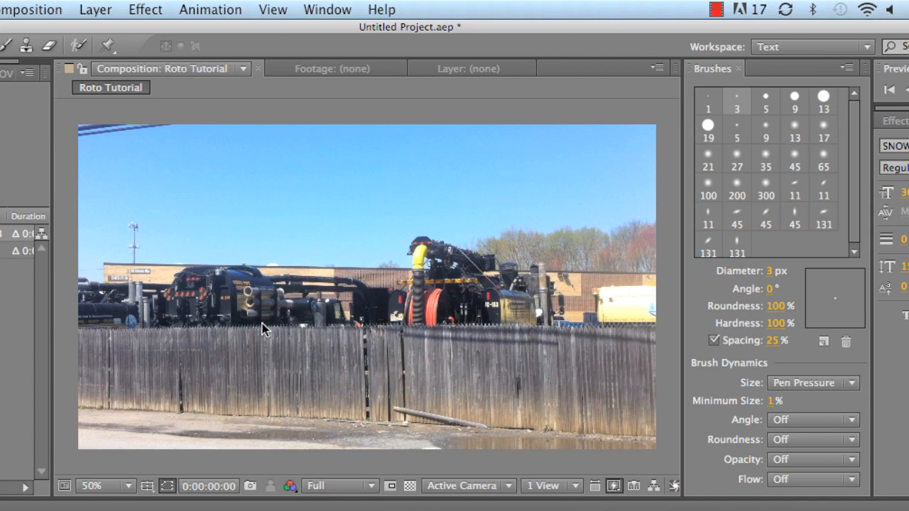
{"action": "mouse_move", "coordinate": [708, 125]}
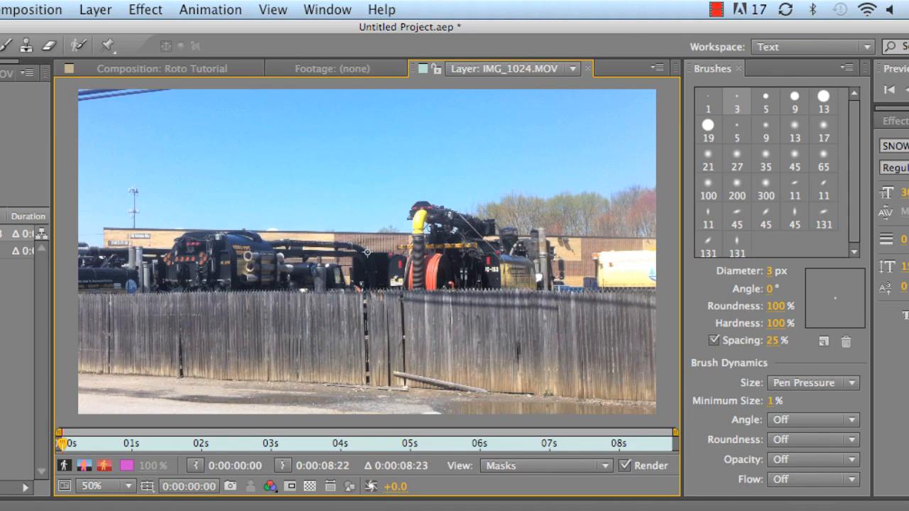
{"action": "mouse_move", "coordinate": [389, 348]}
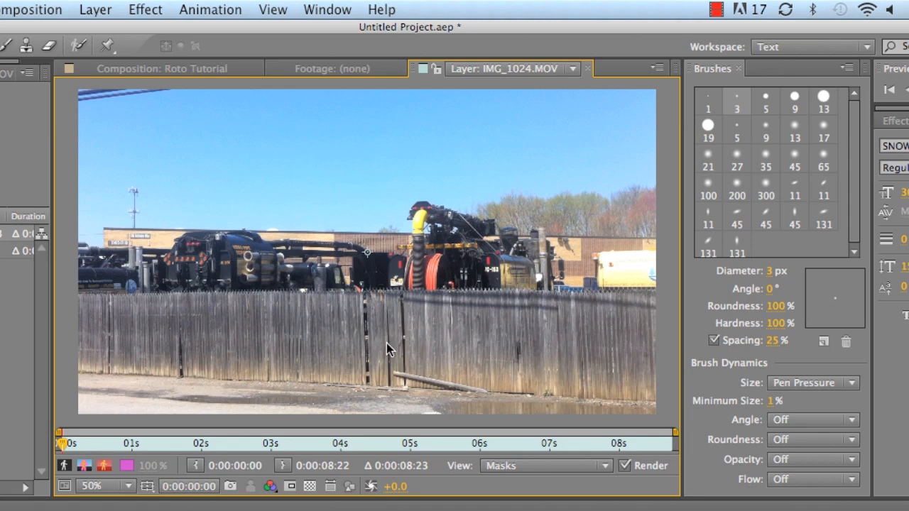
{"action": "mouse_move", "coordinate": [476, 300]}
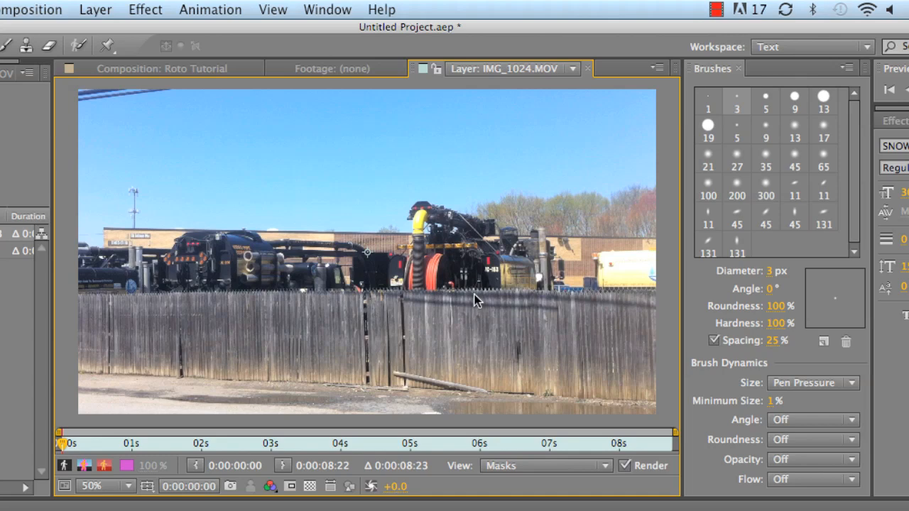
{"action": "mouse_move", "coordinate": [343, 294]}
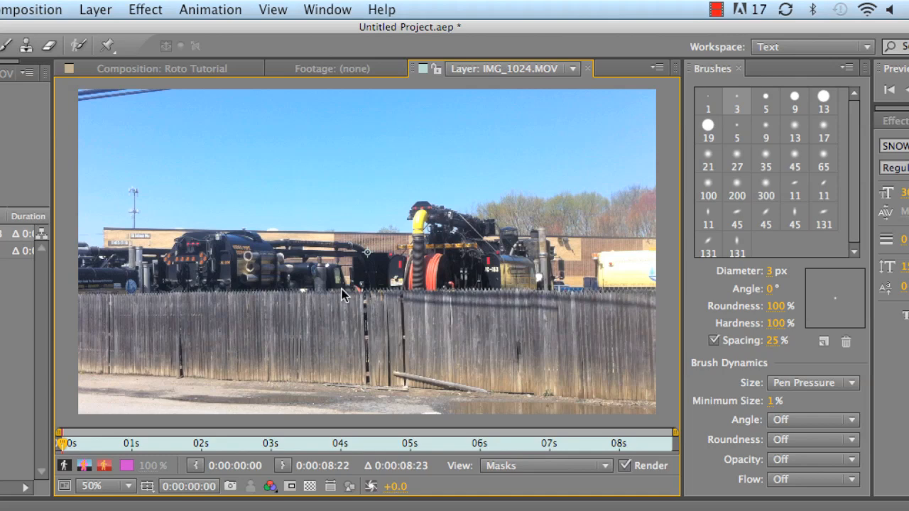
{"action": "mouse_move", "coordinate": [287, 505]}
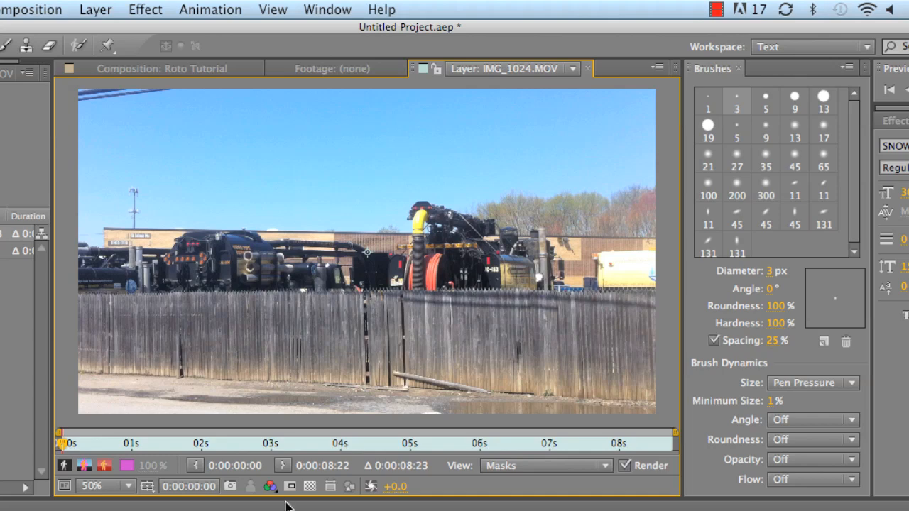
{"action": "mouse_move", "coordinate": [451, 287]}
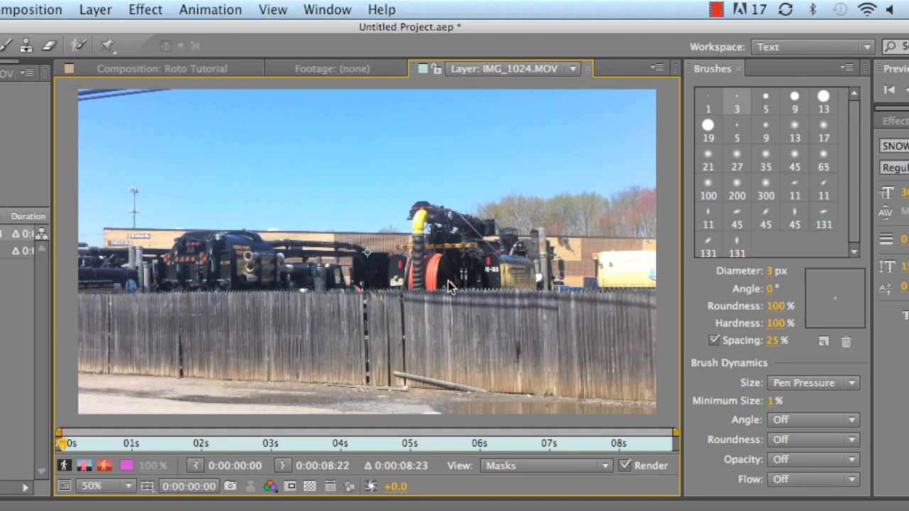
{"action": "mouse_move", "coordinate": [372, 298]}
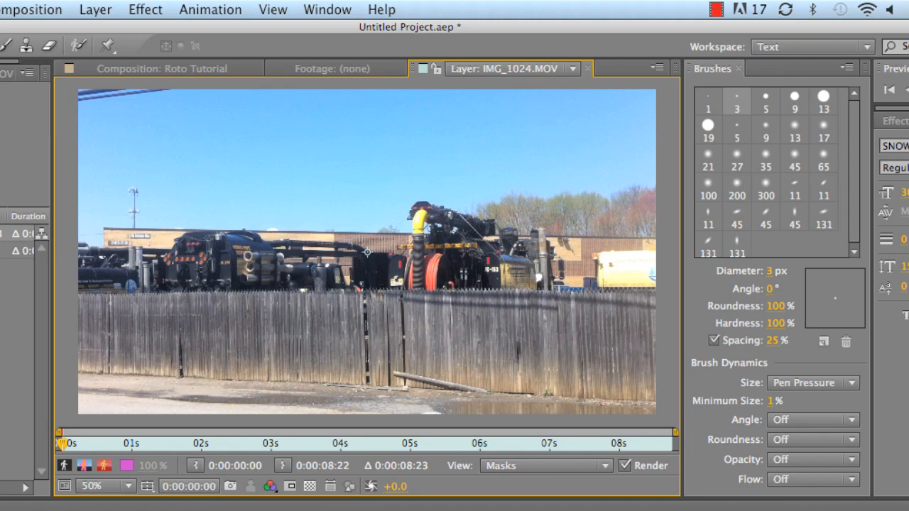
{"action": "mouse_move", "coordinate": [401, 267]}
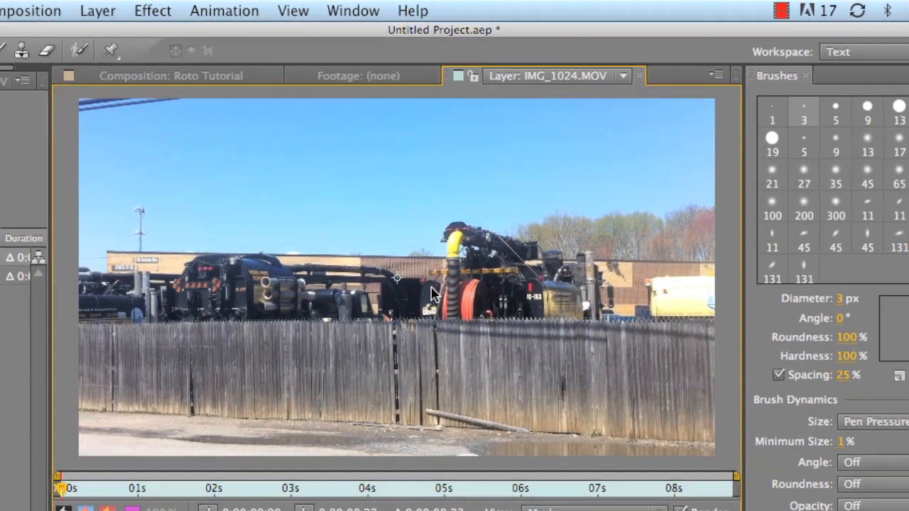
{"action": "mouse_move", "coordinate": [80, 84]}
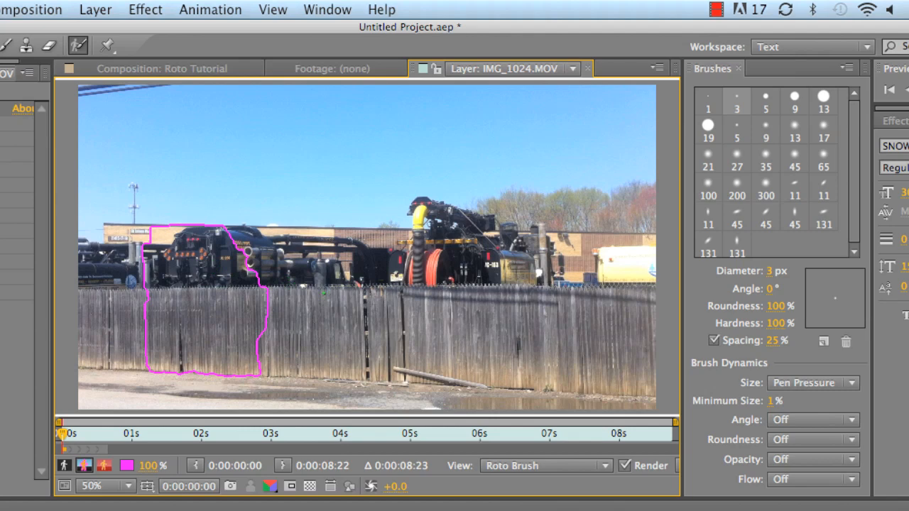
- Paint Roto Brush strokes over the middle fence and across the right-side machinery
{"action": "left_click_drag", "start_coordinate": [301, 332], "coordinate": [409, 313]}
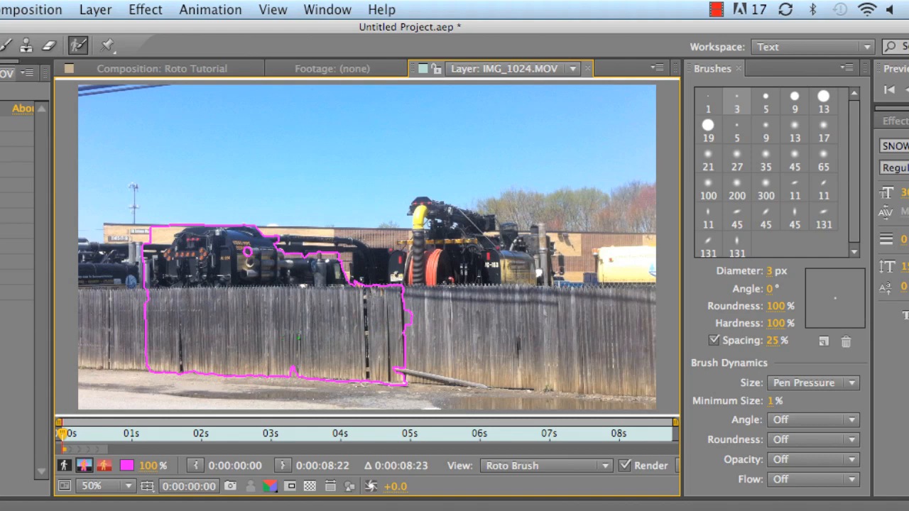
{"action": "left_click_drag", "start_coordinate": [298, 339], "coordinate": [398, 309]}
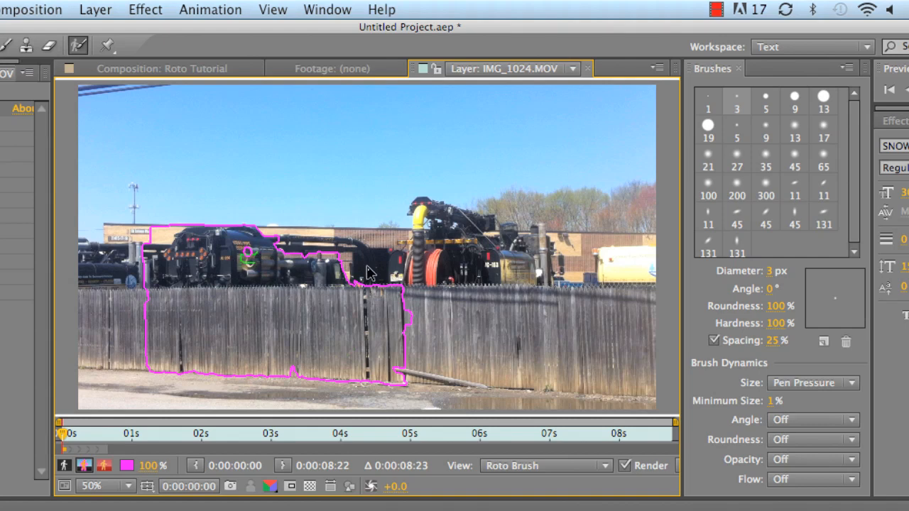
{"action": "left_click_drag", "start_coordinate": [362, 247], "coordinate": [642, 320]}
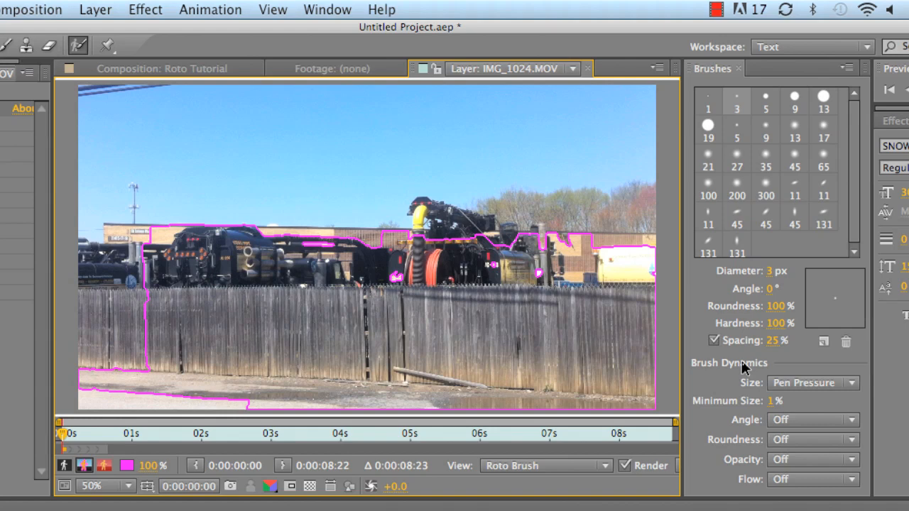
- Add the far-left scene and the fence and machinery to the roto foreground
{"action": "left_click_drag", "start_coordinate": [83, 347], "coordinate": [264, 346]}
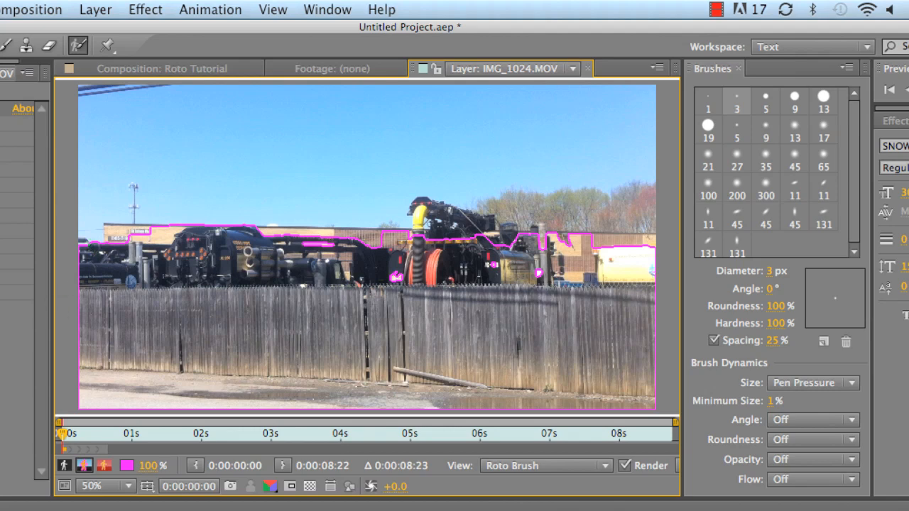
{"action": "mouse_move", "coordinate": [79, 247]}
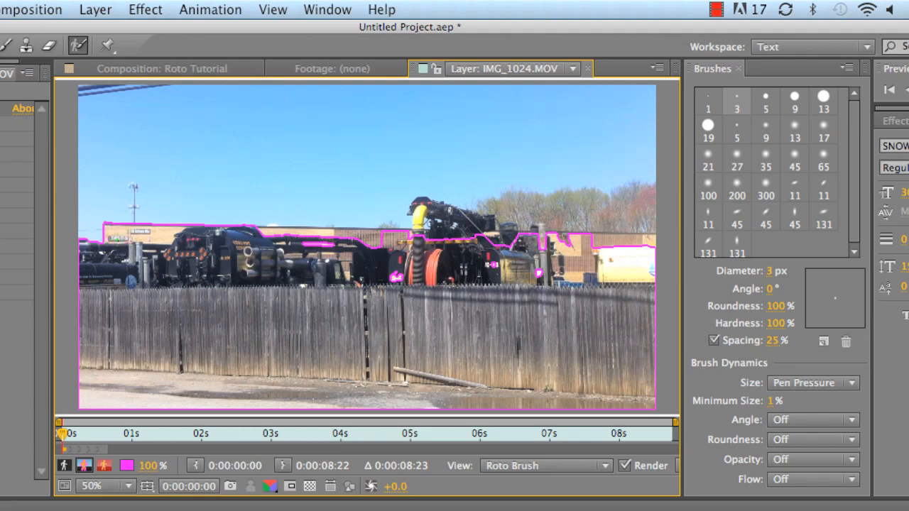
{"action": "left_click_drag", "start_coordinate": [199, 194], "coordinate": [131, 221]}
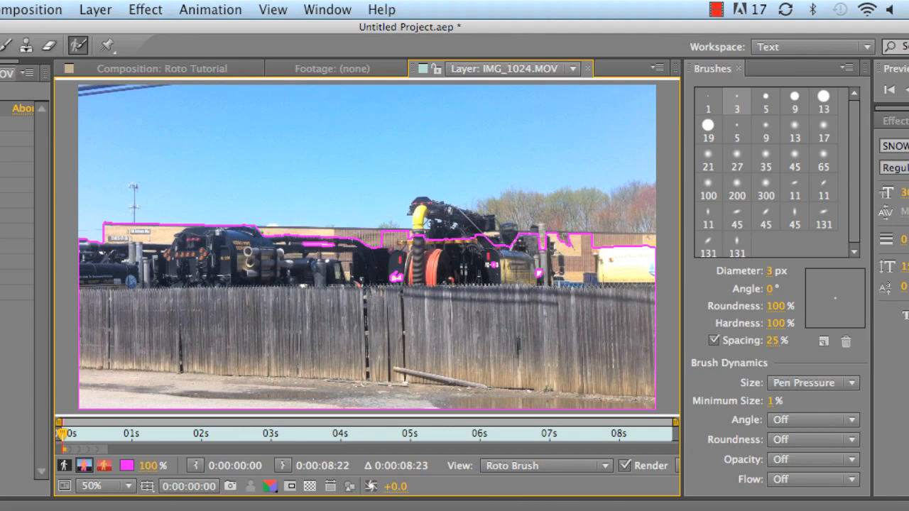
- Paint a foreground stroke over the top of the tall machinery
{"action": "left_click_drag", "start_coordinate": [334, 244], "coordinate": [409, 244]}
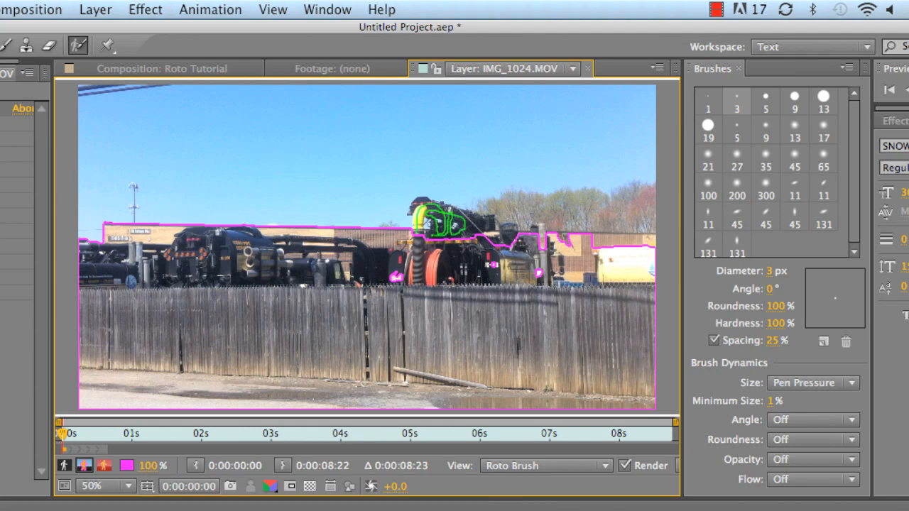
- Paint further foreground strokes over the upper parts of the tall machinery
{"action": "left_click_drag", "start_coordinate": [427, 233], "coordinate": [494, 213]}
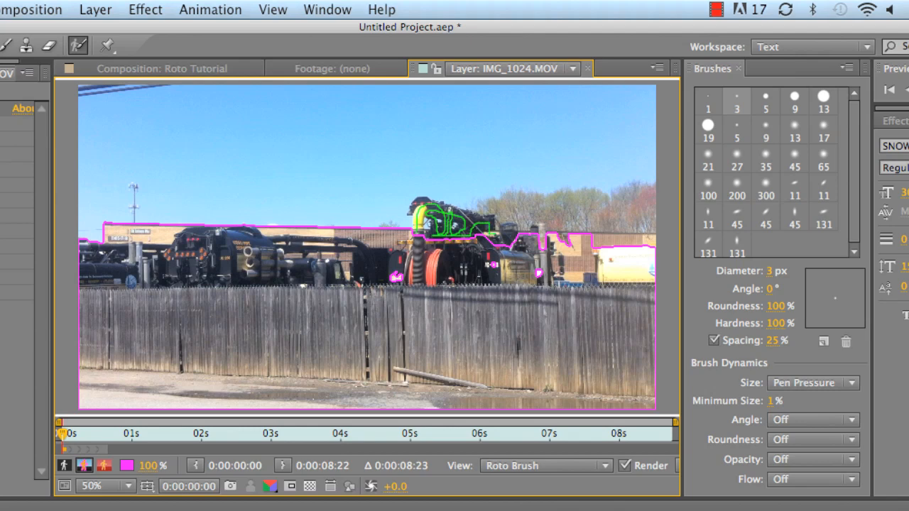
{"action": "left_click_drag", "start_coordinate": [495, 228], "coordinate": [519, 244]}
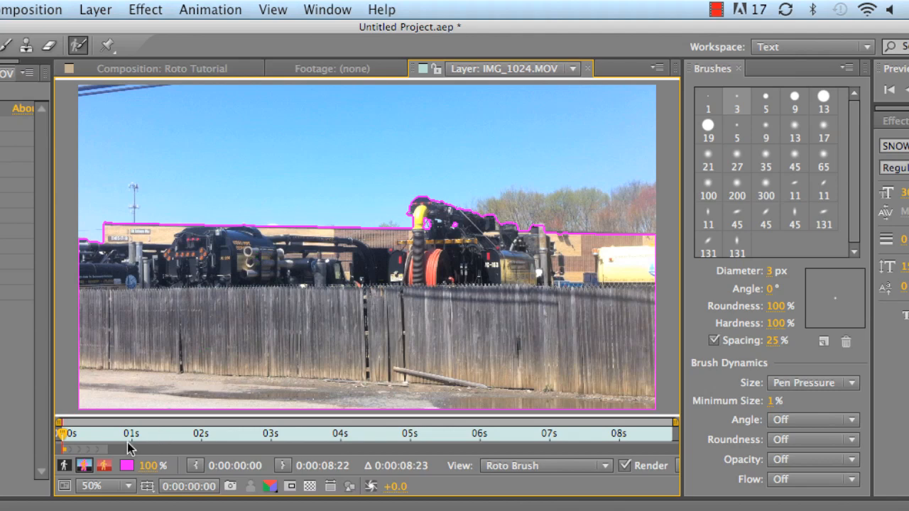
{"action": "mouse_move", "coordinate": [30, 424]}
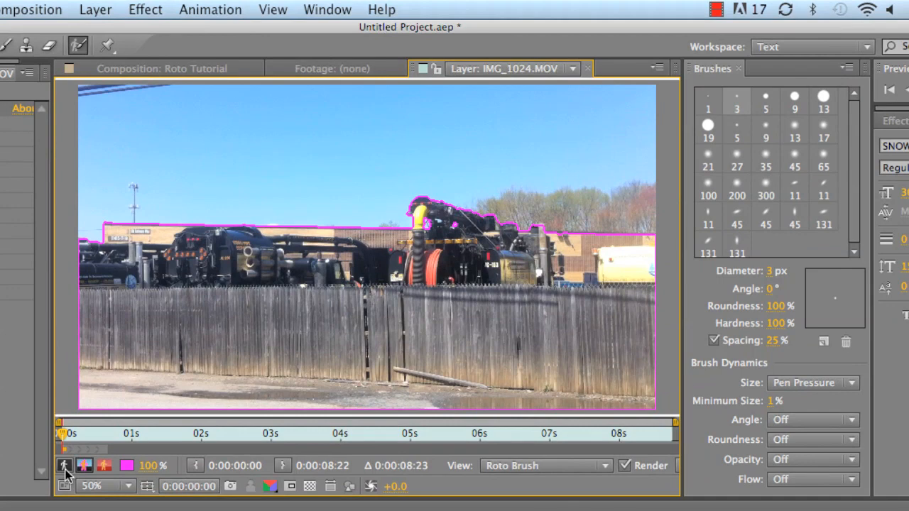
- Show the roto result as a black-and-white alpha matte
{"action": "left_click", "coordinate": [65, 466]}
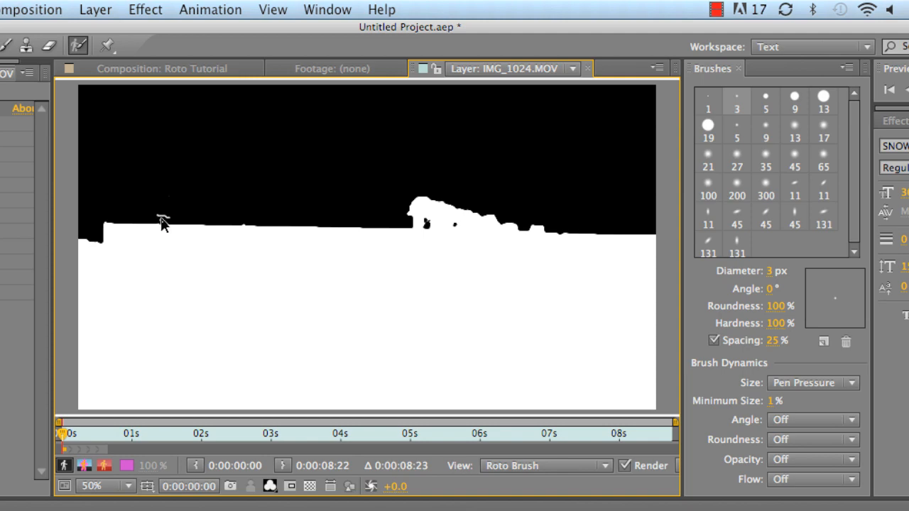
{"action": "mouse_move", "coordinate": [151, 224]}
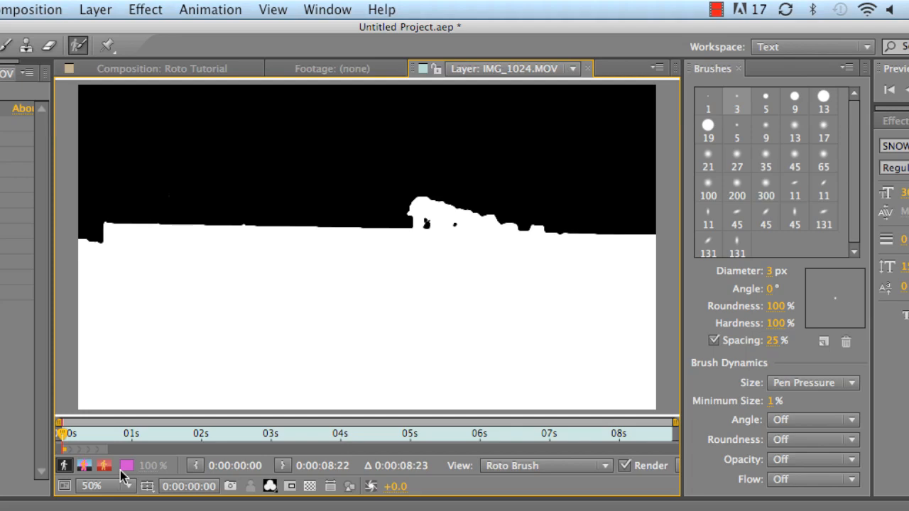
{"action": "mouse_move", "coordinate": [64, 466]}
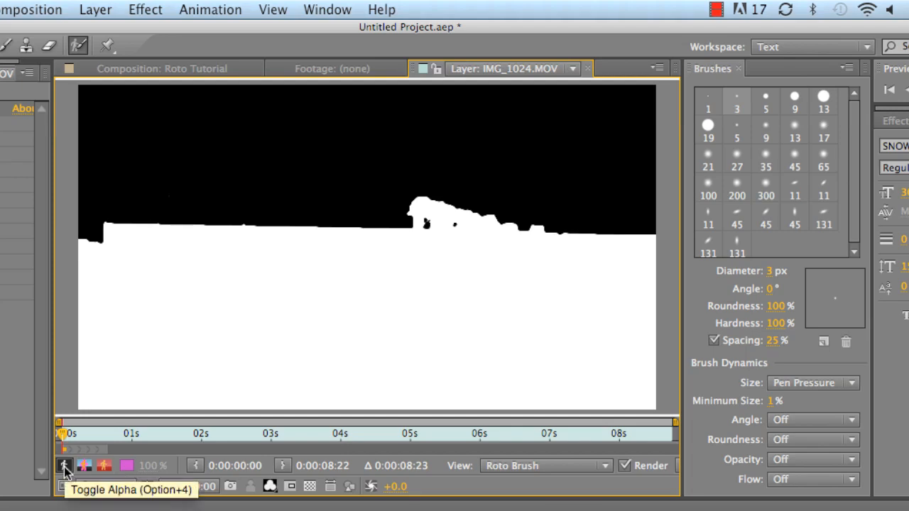
- Show the cut-out fence and machinery in colour against a black sky
{"action": "left_click", "coordinate": [64, 466]}
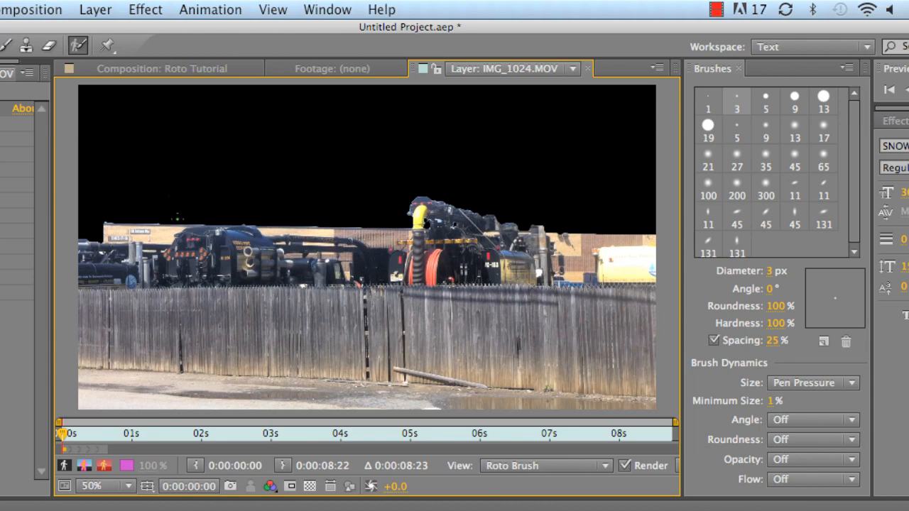
{"action": "mouse_move", "coordinate": [310, 140]}
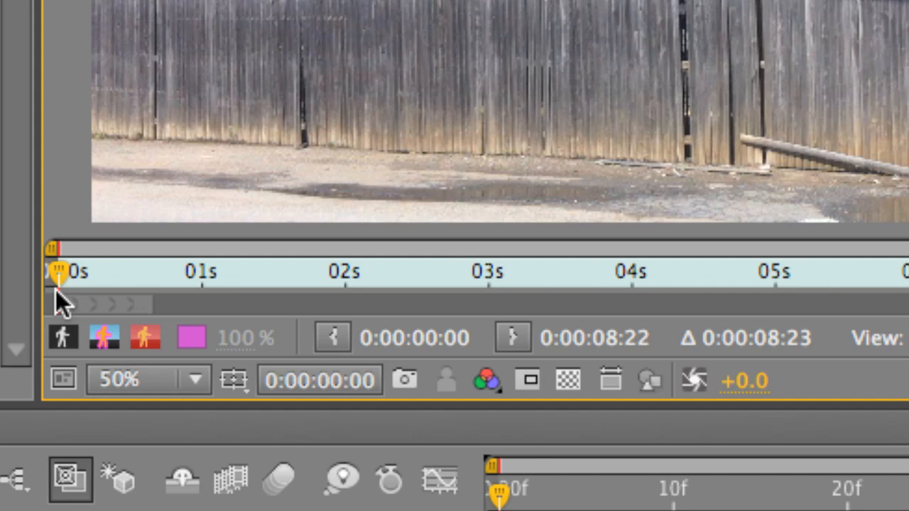
{"action": "mouse_move", "coordinate": [107, 313]}
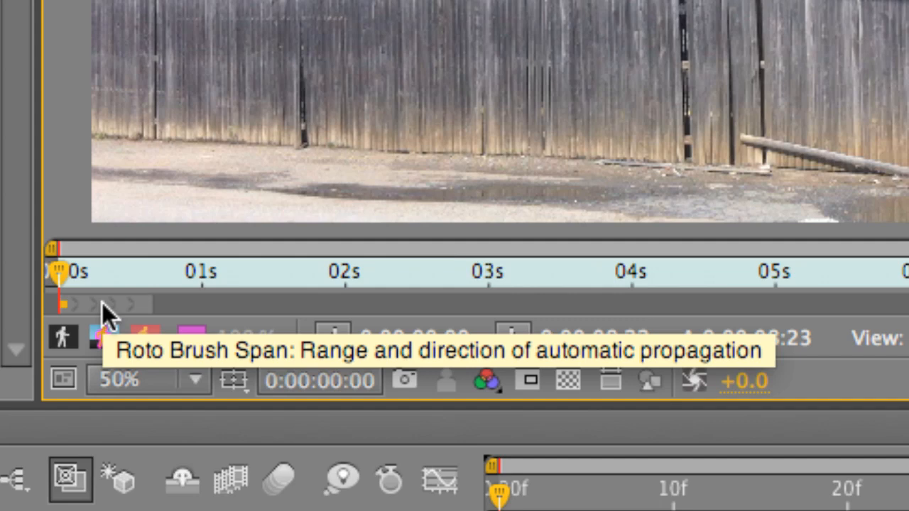
{"action": "mouse_move", "coordinate": [78, 316]}
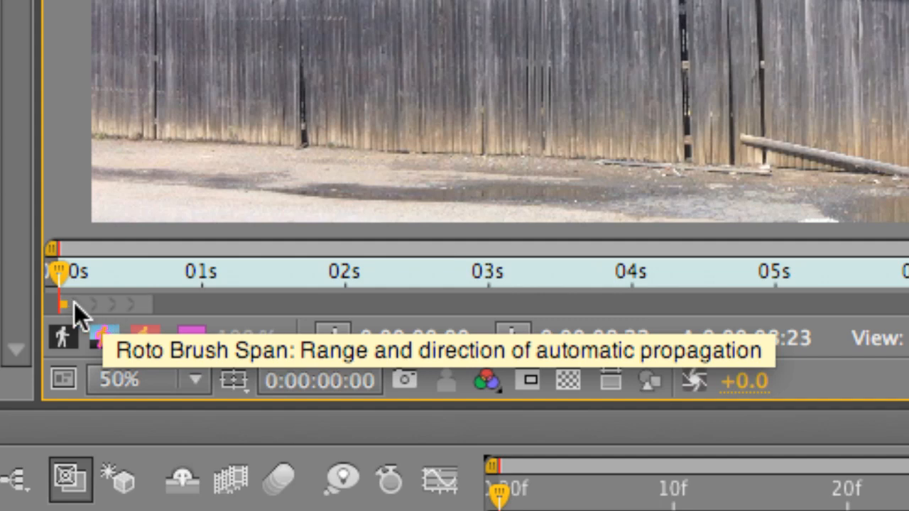
{"action": "mouse_move", "coordinate": [114, 316]}
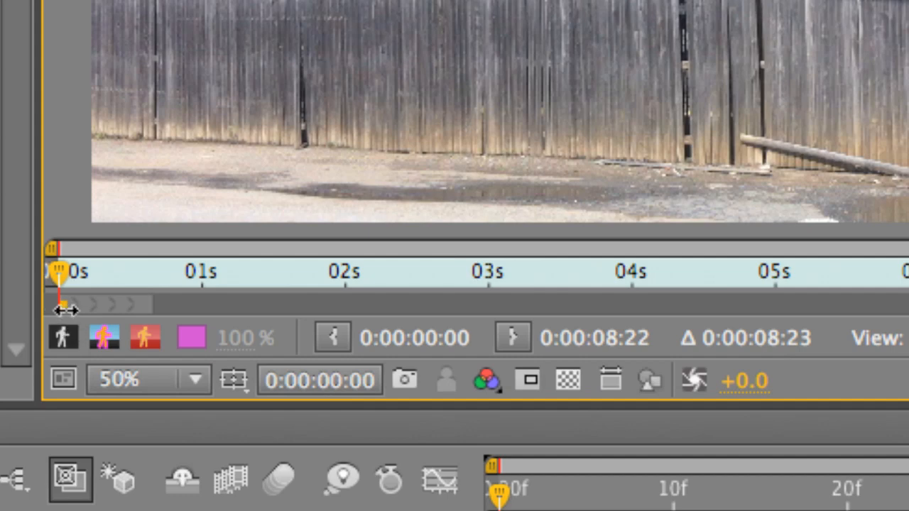
{"action": "mouse_move", "coordinate": [92, 324]}
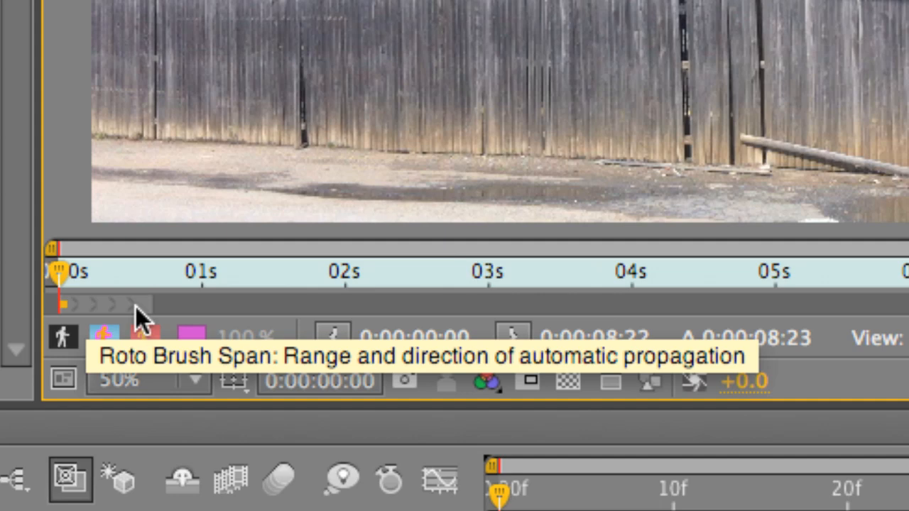
{"action": "mouse_move", "coordinate": [140, 312]}
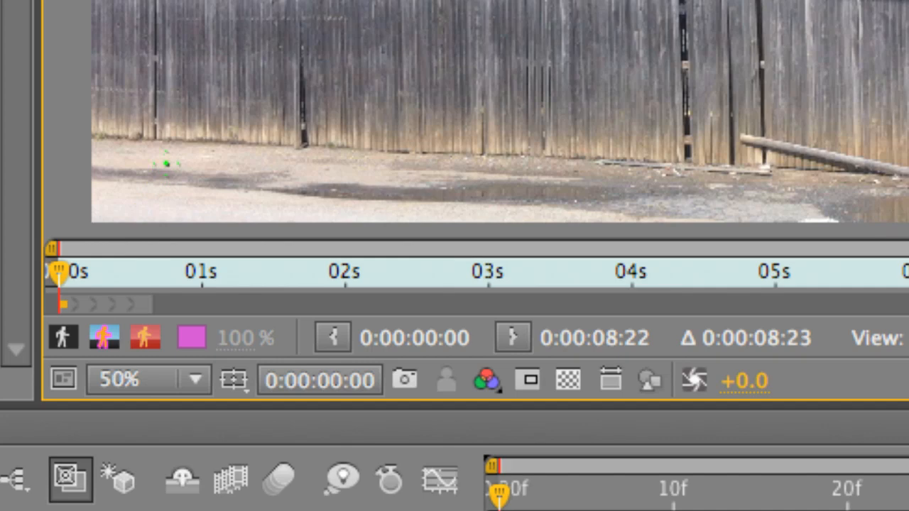
{"action": "mouse_move", "coordinate": [88, 299]}
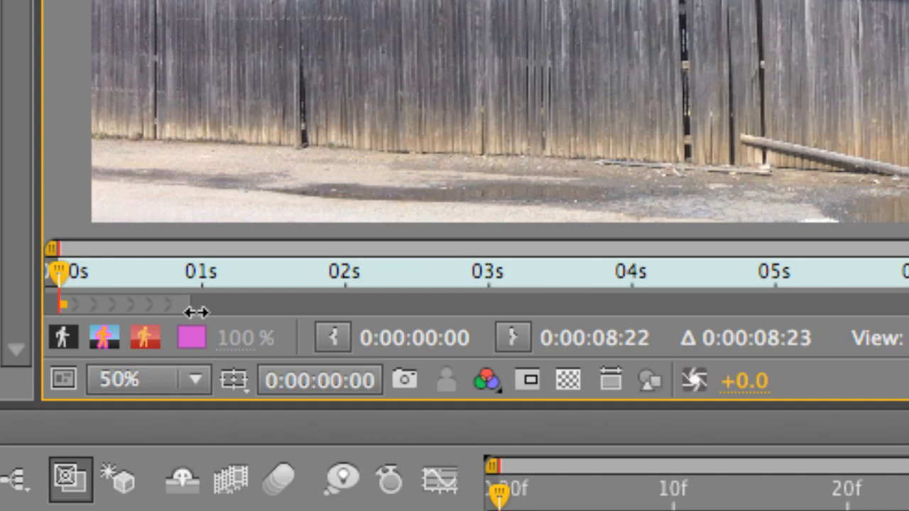
{"action": "mouse_move", "coordinate": [202, 312]}
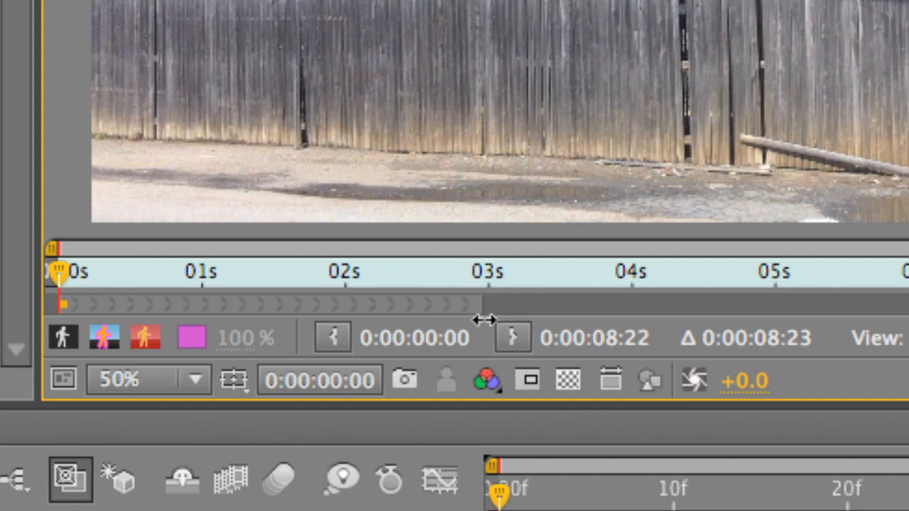
{"action": "mouse_move", "coordinate": [498, 330]}
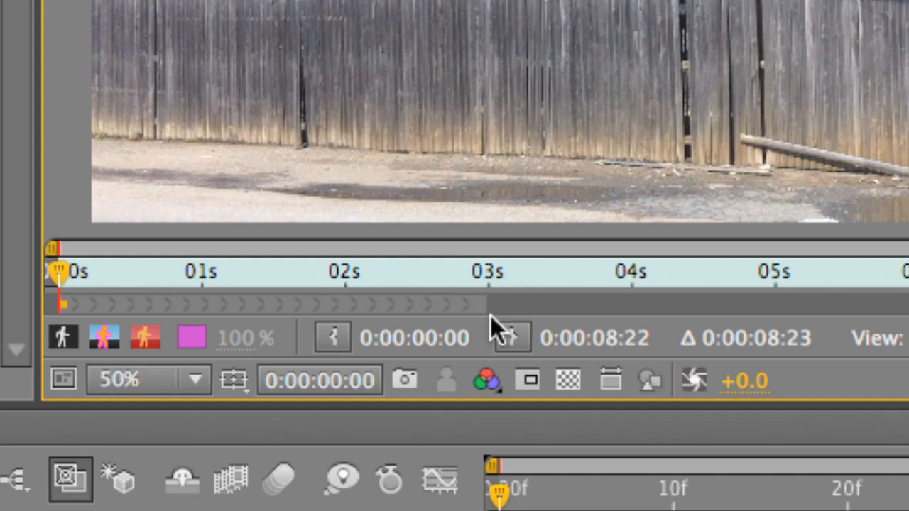
{"action": "mouse_move", "coordinate": [489, 311]}
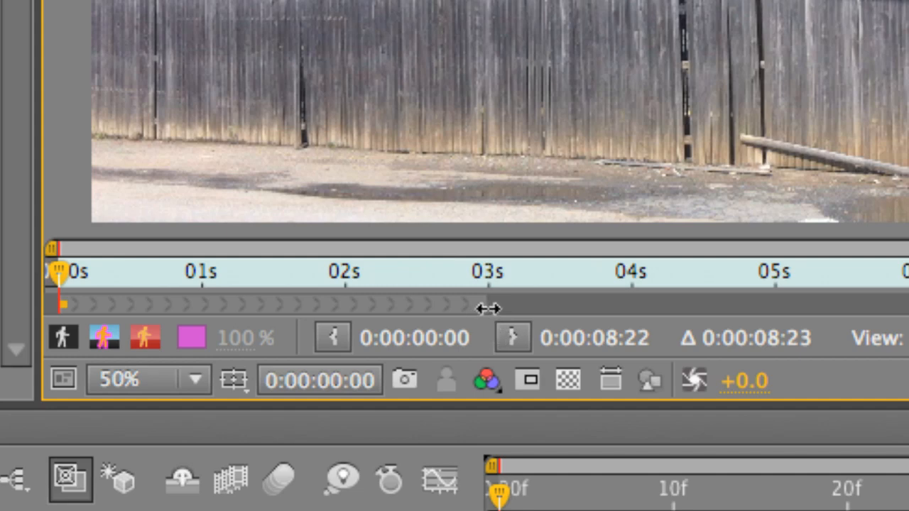
- Extend the Roto Brush propagation span out to about three seconds
{"action": "left_click_drag", "start_coordinate": [488, 308], "coordinate": [206, 435]}
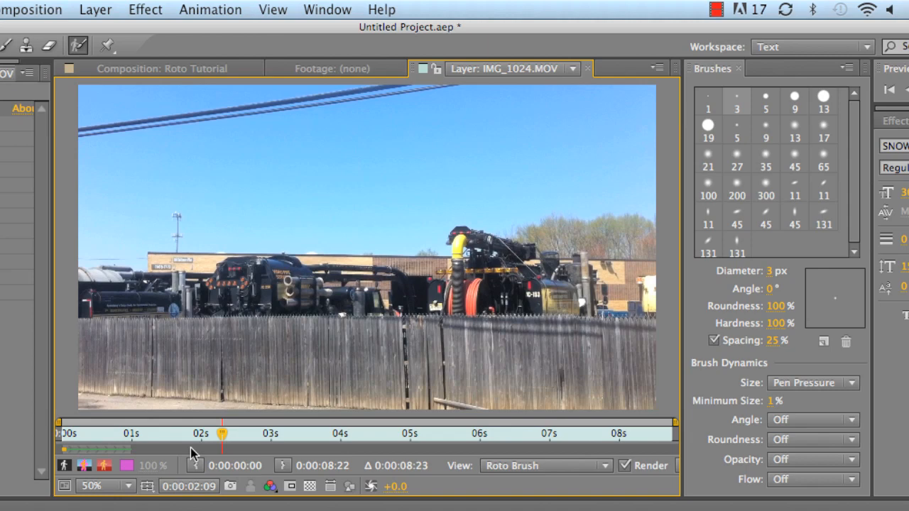
{"action": "mouse_move", "coordinate": [150, 454]}
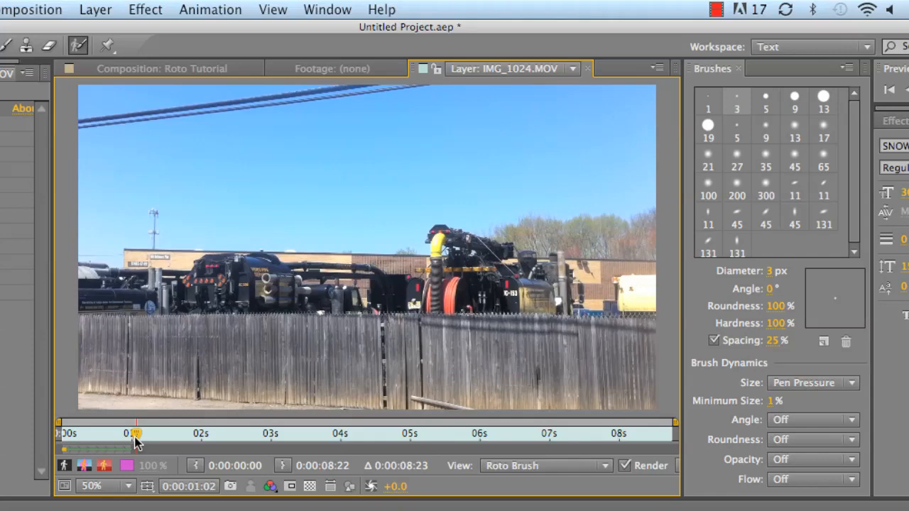
- Scrub back to about one second to review the propagated segmentation
{"action": "left_click_drag", "start_coordinate": [136, 433], "coordinate": [60, 433]}
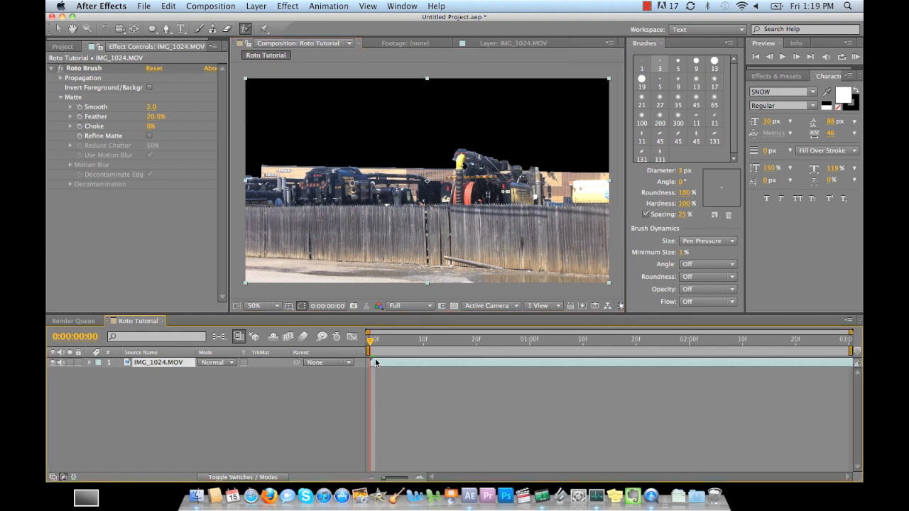
{"action": "mouse_move", "coordinate": [385, 385]}
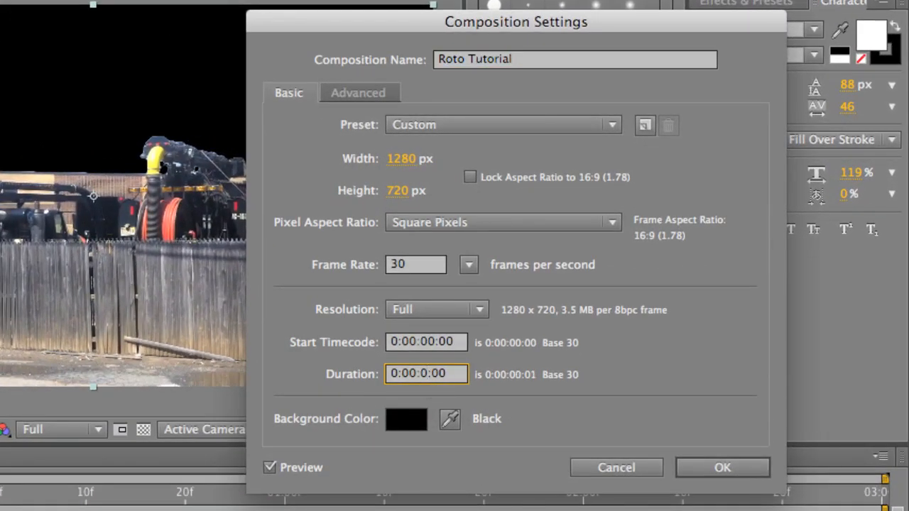
{"action": "type", "text": "0:00:01:00"}
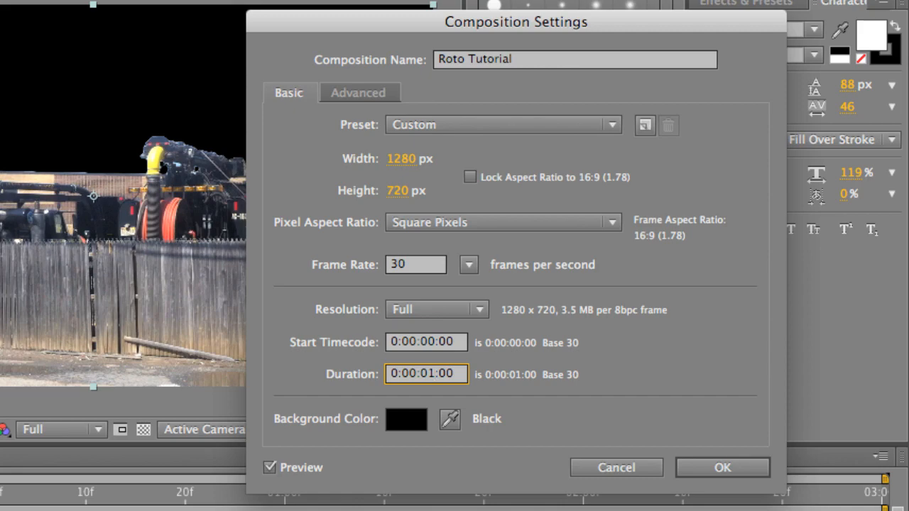
{"action": "left_click", "coordinate": [721, 468]}
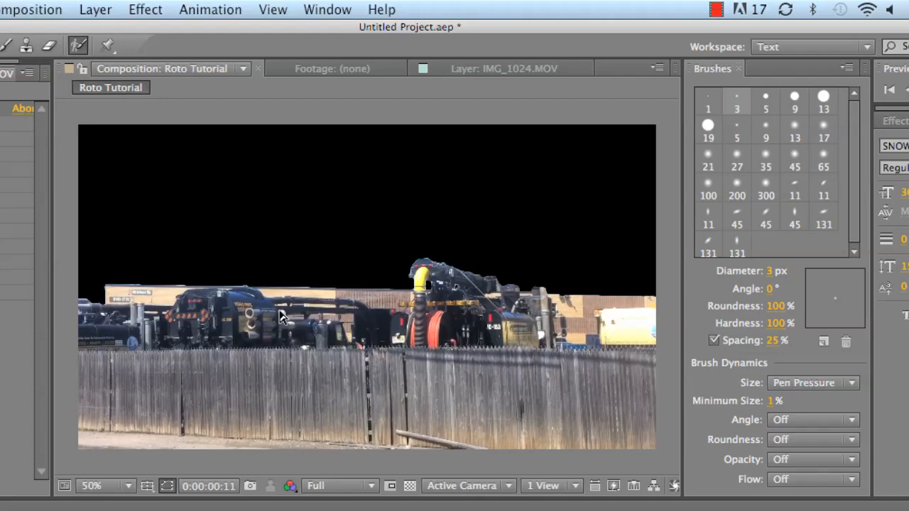
{"action": "mouse_move", "coordinate": [455, 291]}
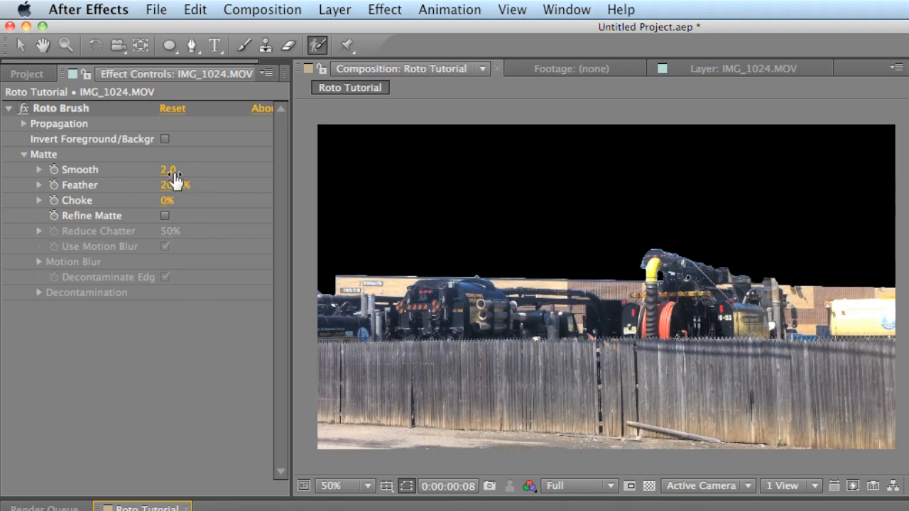
- Set the Roto Brush matte to Smooth 5, Feather 50%, Choke 39%, leaving Refine Matte off
{"action": "left_click", "coordinate": [168, 171]}
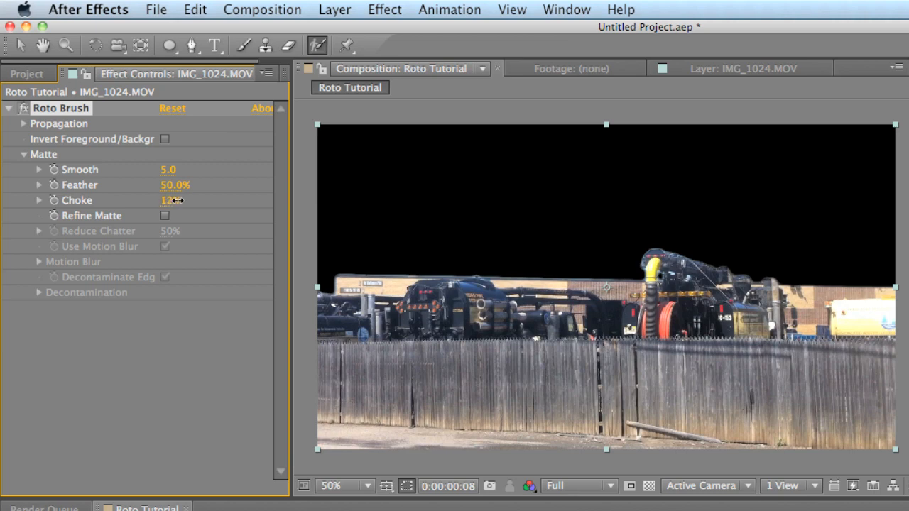
{"action": "left_click_drag", "start_coordinate": [172, 200], "coordinate": [206, 200]}
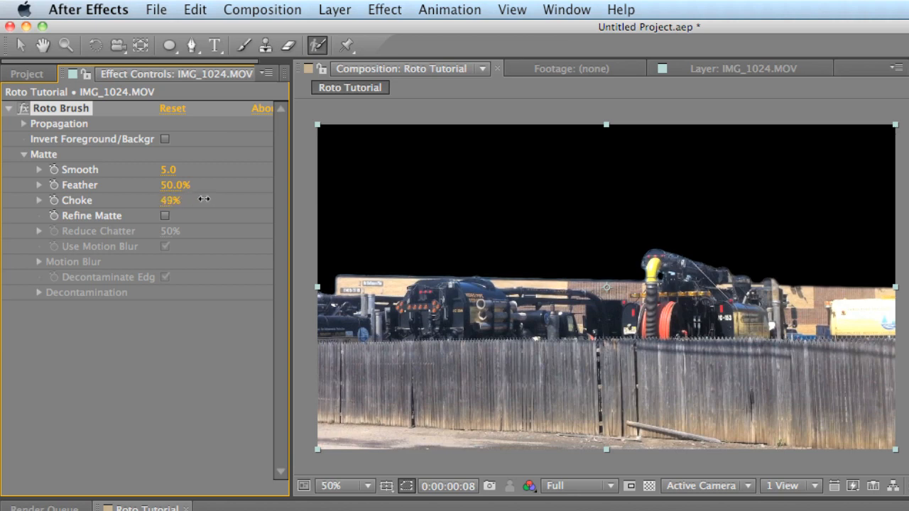
{"action": "left_click_drag", "start_coordinate": [171, 198], "coordinate": [164, 199]}
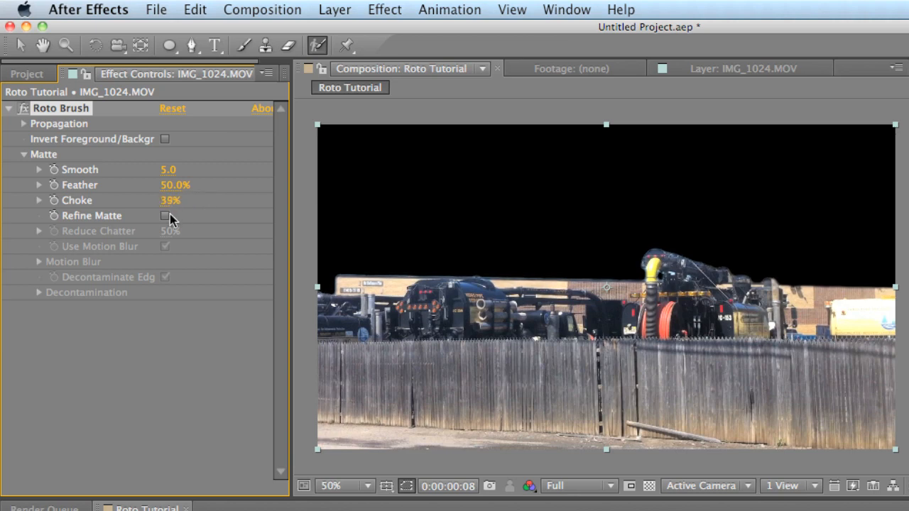
{"action": "left_click", "coordinate": [165, 216]}
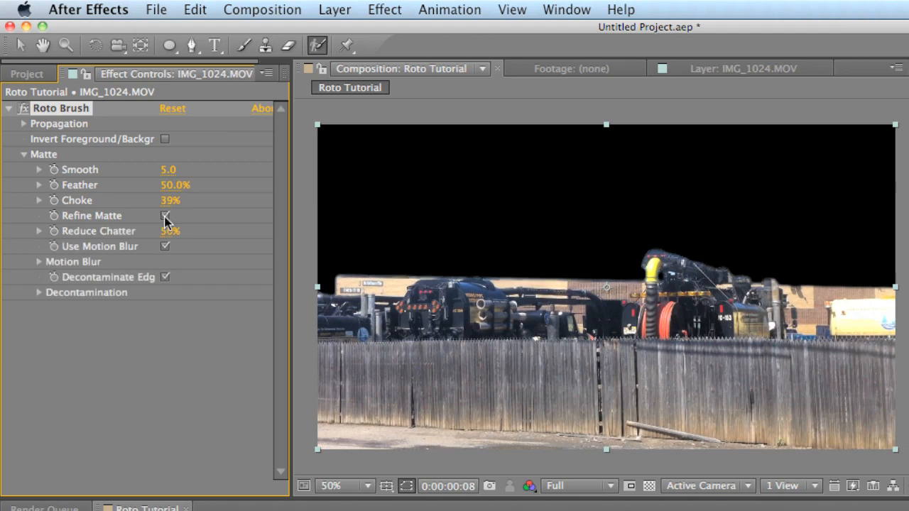
{"action": "left_click", "coordinate": [165, 216]}
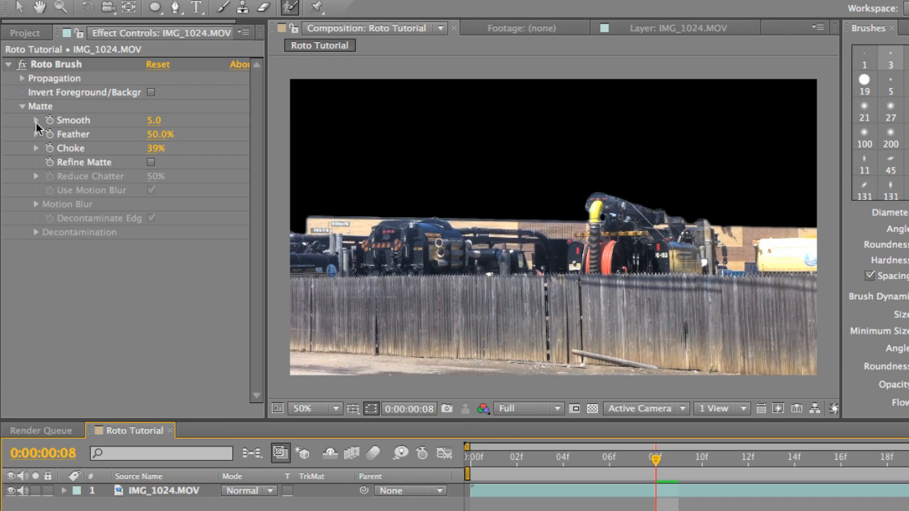
{"action": "left_click", "coordinate": [25, 33]}
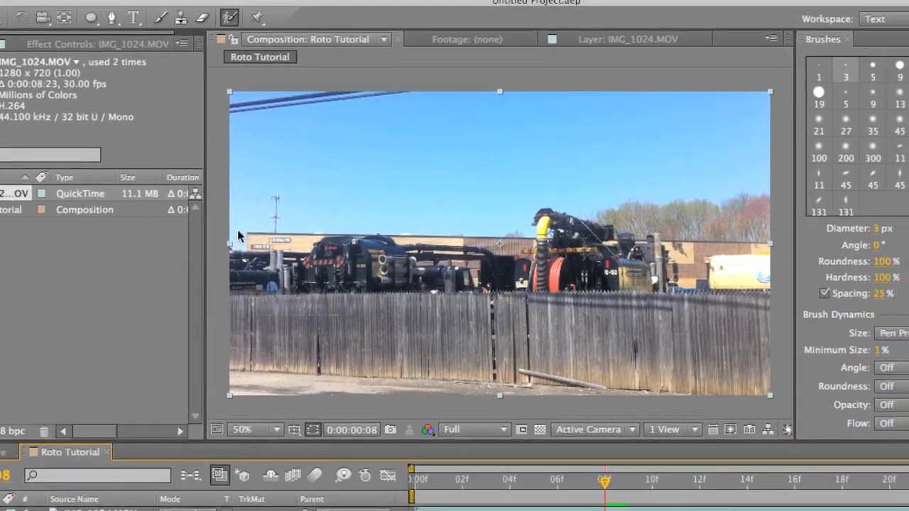
- Add GANDOLPH text over the footage and restyle it in the TagsXtreme graffiti font
{"action": "left_click", "coordinate": [83, 8]}
{"action": "type", "text": "GANDOLPH"}
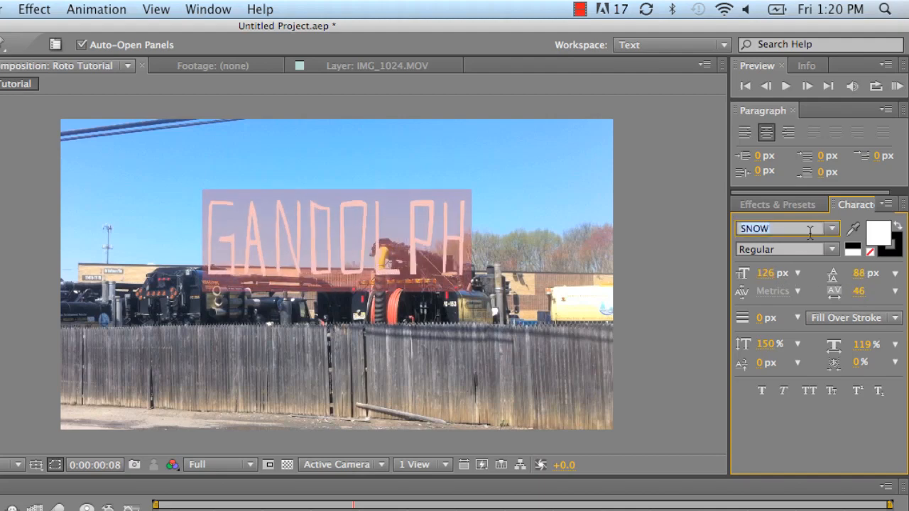
{"action": "left_click", "coordinate": [787, 227]}
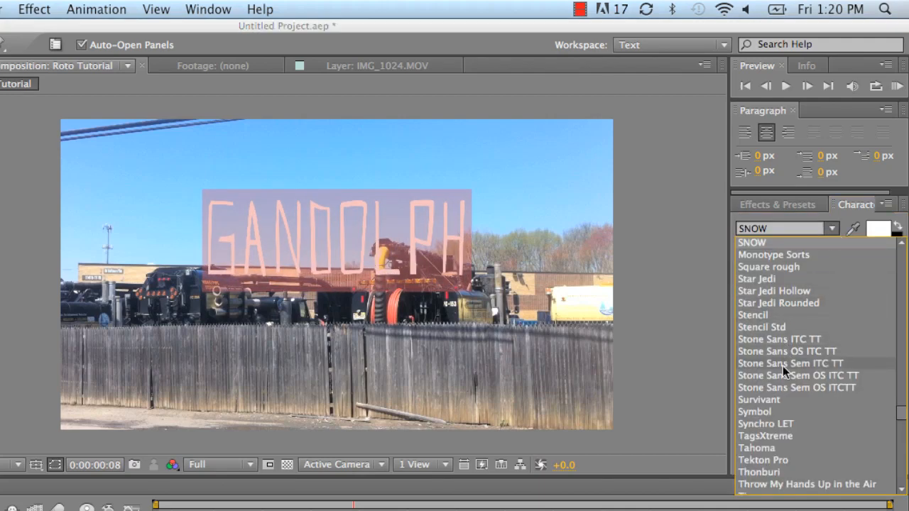
{"action": "left_click", "coordinate": [766, 435]}
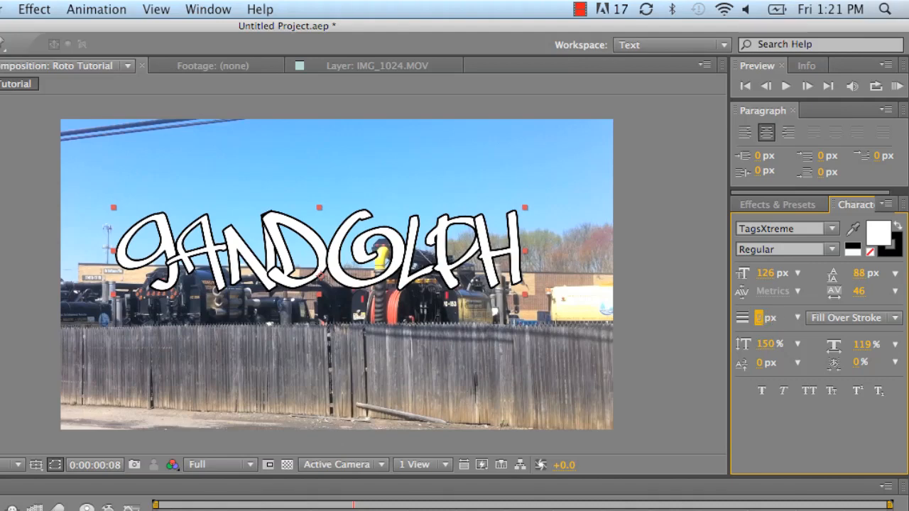
{"action": "left_click", "coordinate": [34, 9]}
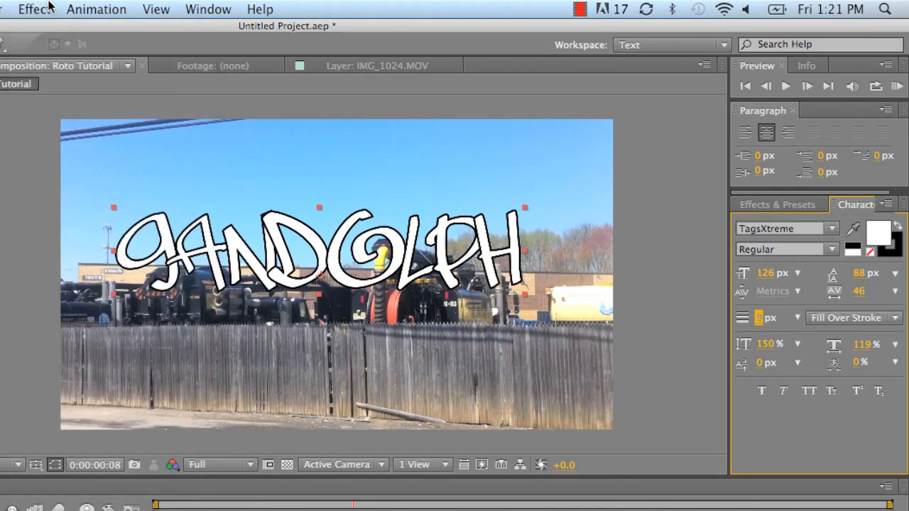
- Fill the GANDOLPH lettering red via the Text Color dialog, keeping the 9 px outline
{"action": "left_click", "coordinate": [878, 233]}
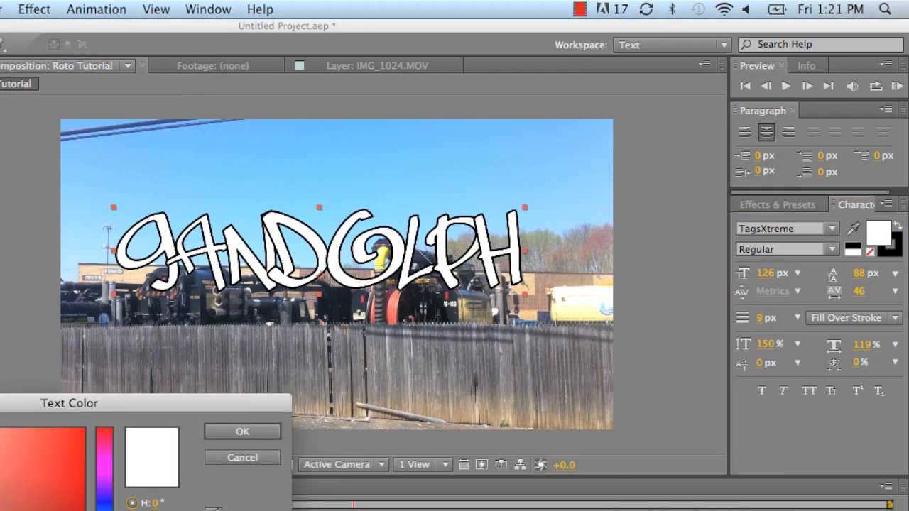
{"action": "left_click", "coordinate": [151, 440]}
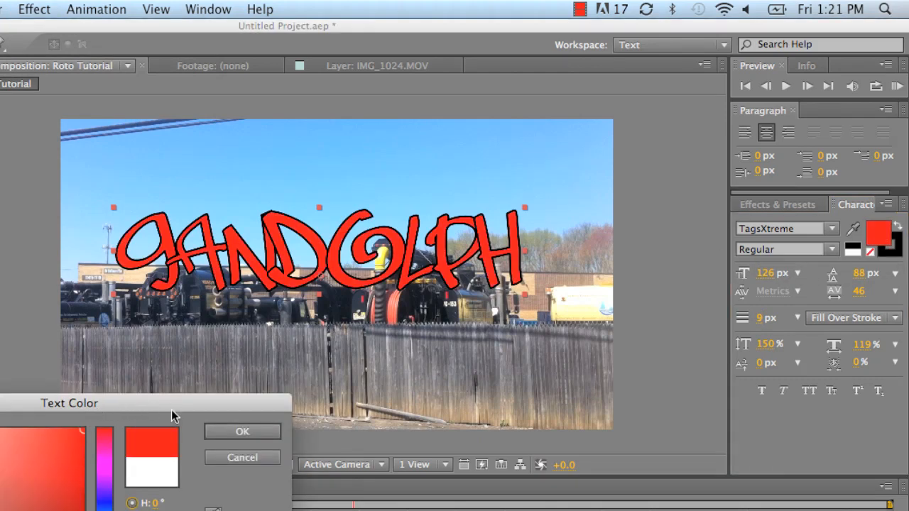
{"action": "left_click", "coordinate": [34, 9]}
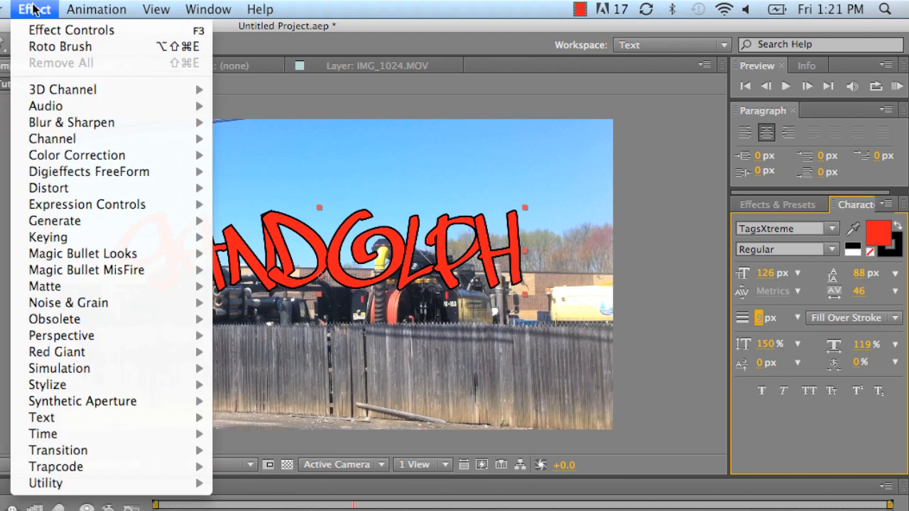
{"action": "mouse_move", "coordinate": [61, 335]}
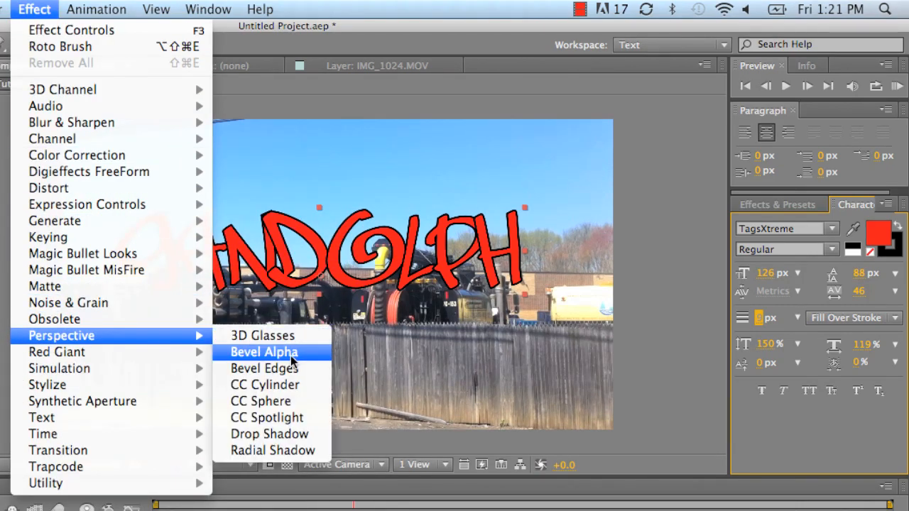
- Apply Bevel Alpha to the text with edge thickness 8.70 and raised light intensity
{"action": "left_click", "coordinate": [265, 352]}
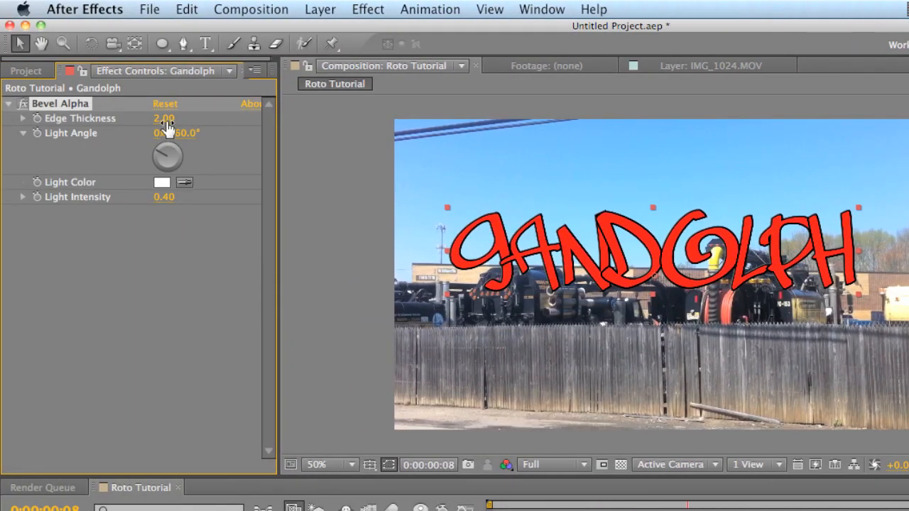
{"action": "left_click_drag", "start_coordinate": [163, 118], "coordinate": [220, 117]}
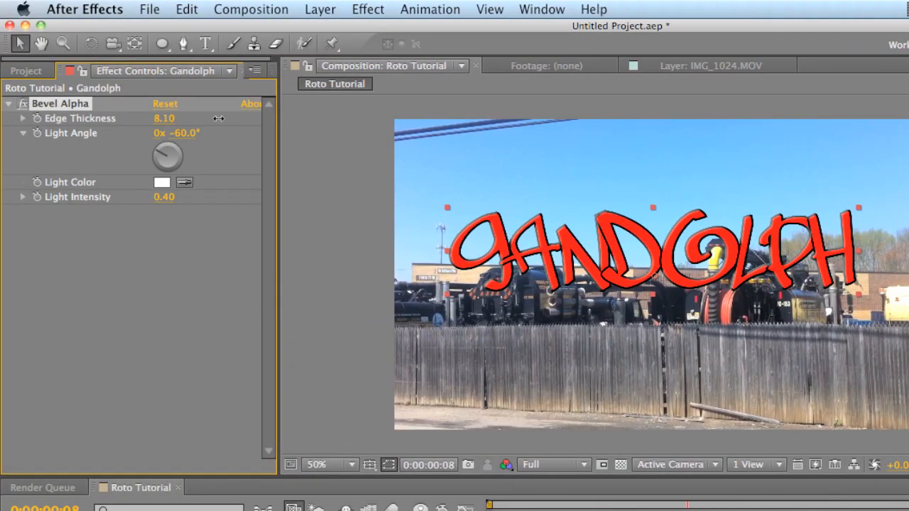
{"action": "left_click_drag", "start_coordinate": [165, 118], "coordinate": [173, 118]}
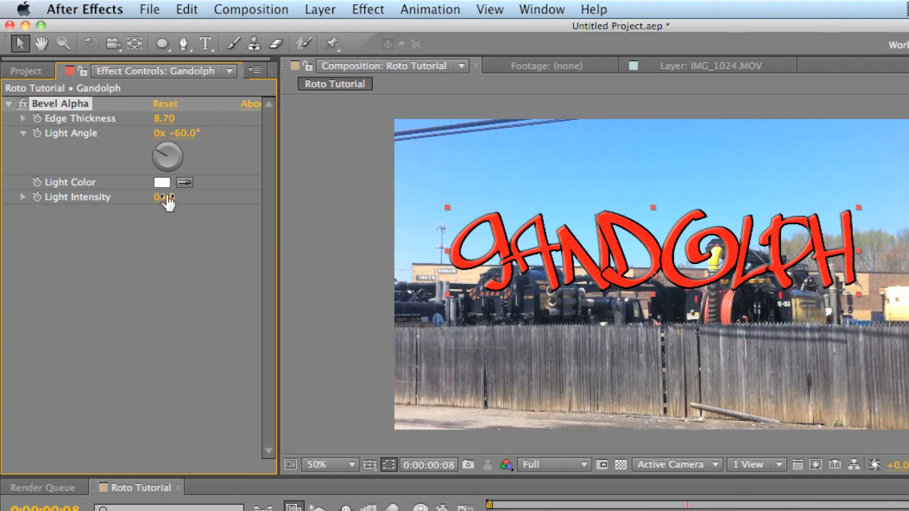
{"action": "left_click_drag", "start_coordinate": [163, 196], "coordinate": [178, 196]}
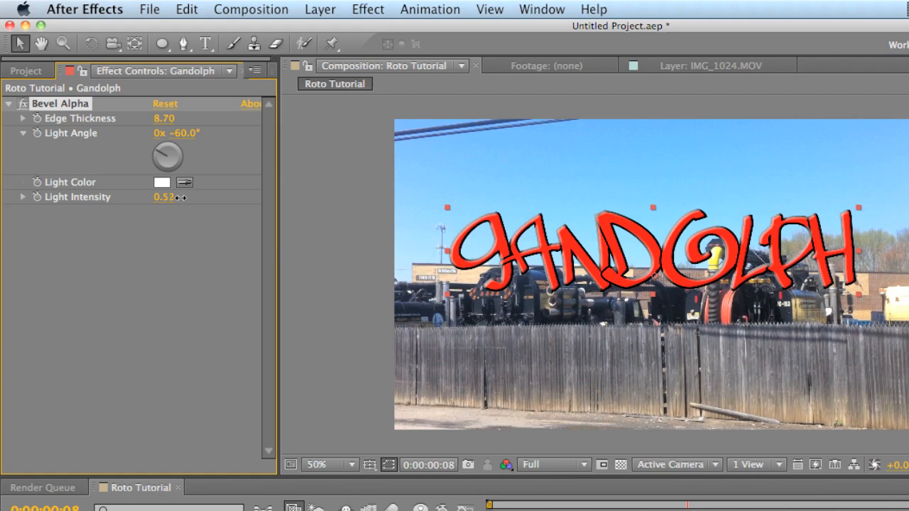
{"action": "left_click_drag", "start_coordinate": [165, 197], "coordinate": [176, 196]}
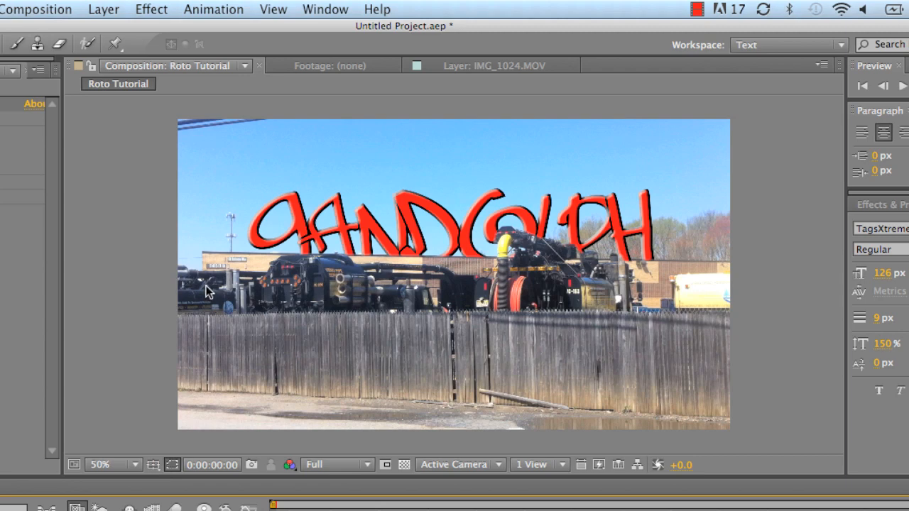
{"action": "mouse_move", "coordinate": [250, 264]}
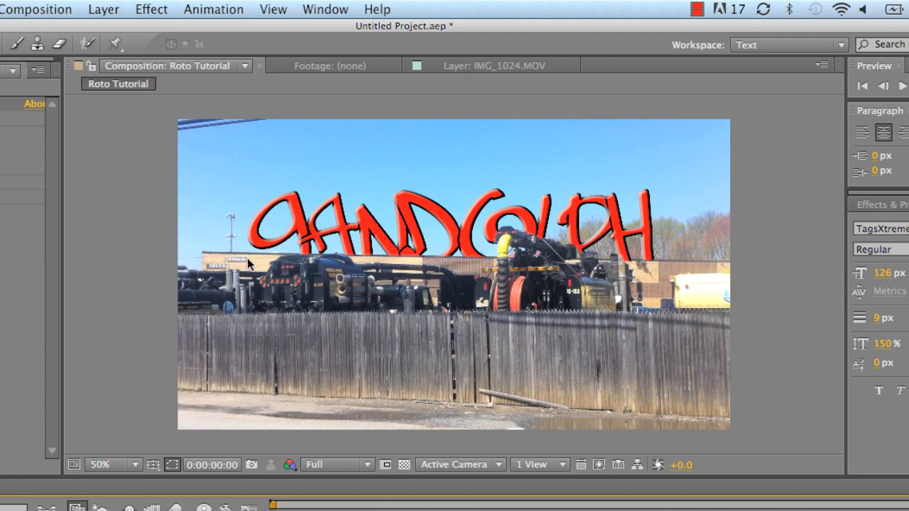
{"action": "mouse_move", "coordinate": [646, 278]}
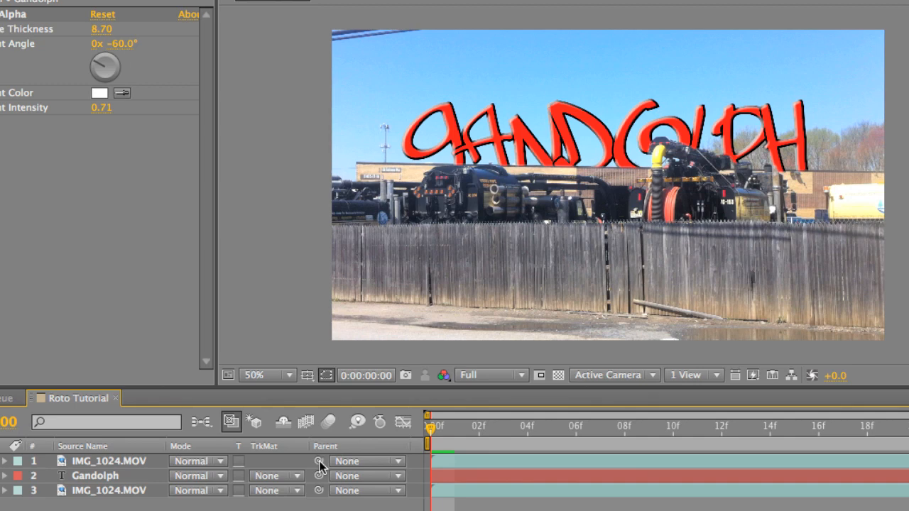
- Parent the Gandolph text layer to the top IMG_1024.MOV footage layer
{"action": "left_click", "coordinate": [95, 476]}
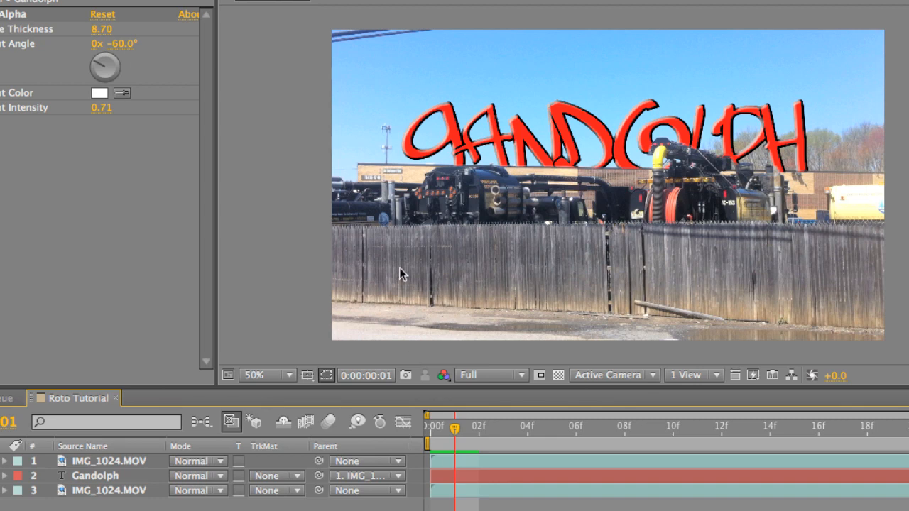
{"action": "mouse_move", "coordinate": [574, 142]}
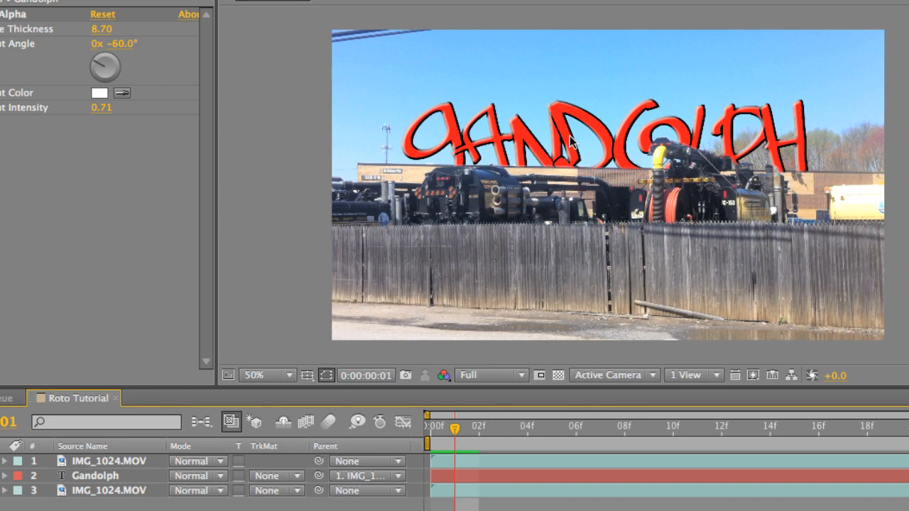